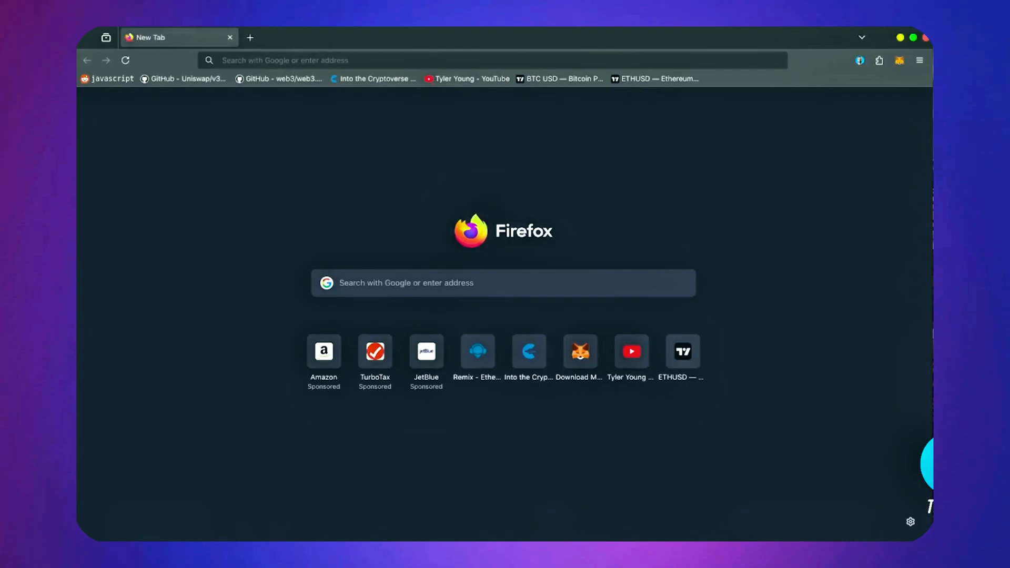
mouse_move(899, 62)
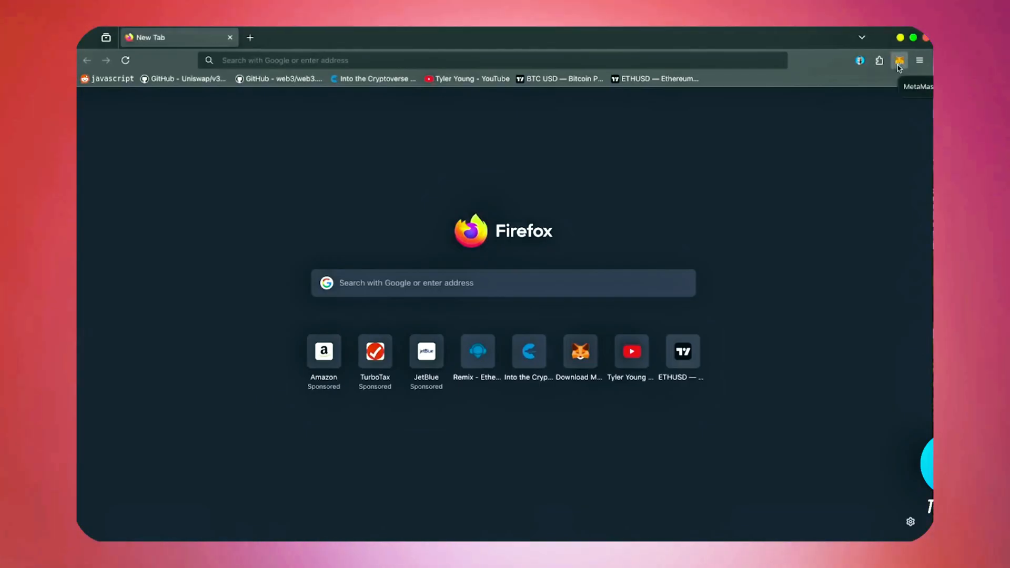
Load the Remix Ethereum IDE home page with its default workspace
left_click(898, 61)
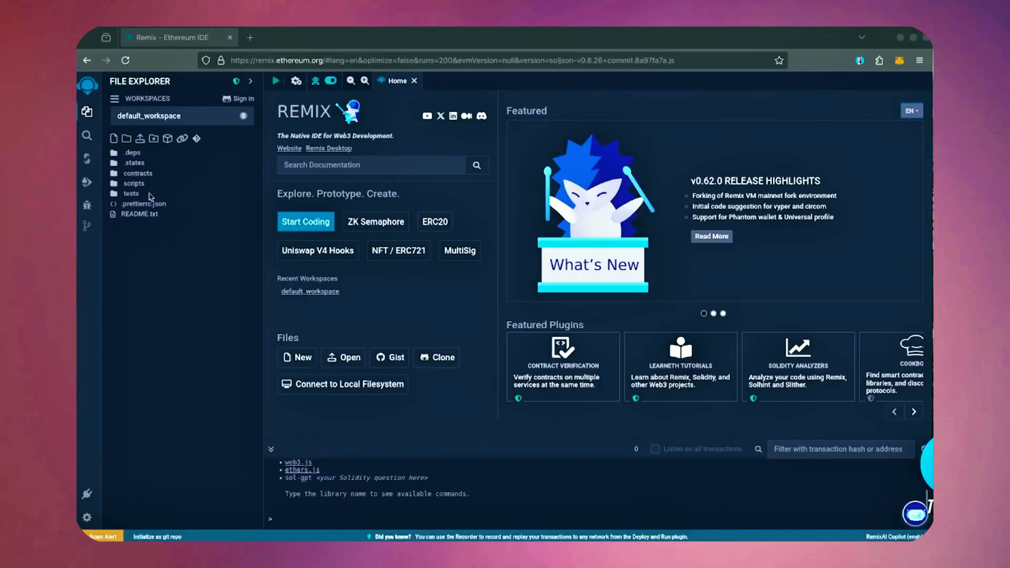
Create contracts/bot.sol and paste the AITradingBot Solidity source into it, dismissing the paste warning
right_click(138, 172)
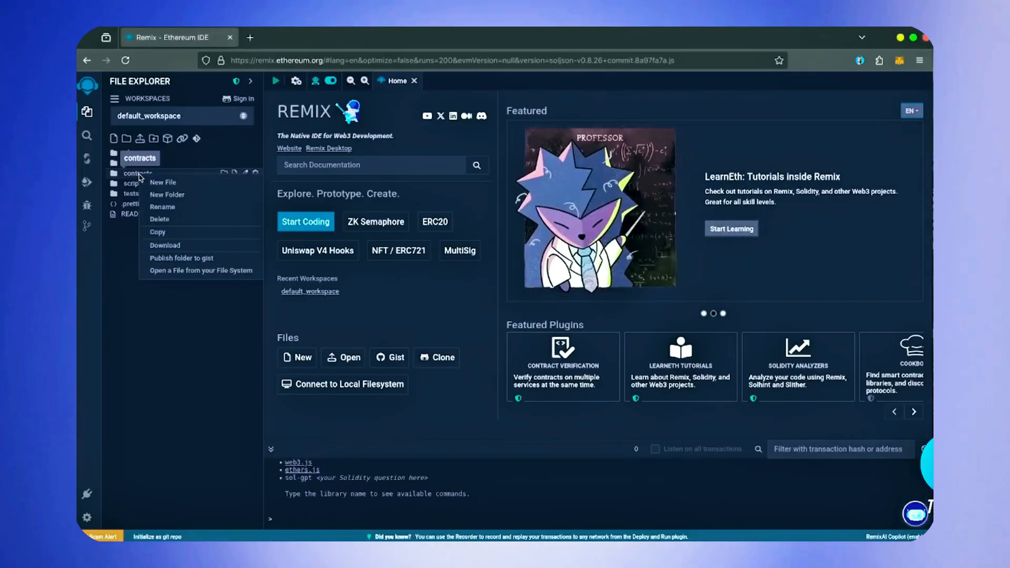
left_click(162, 182)
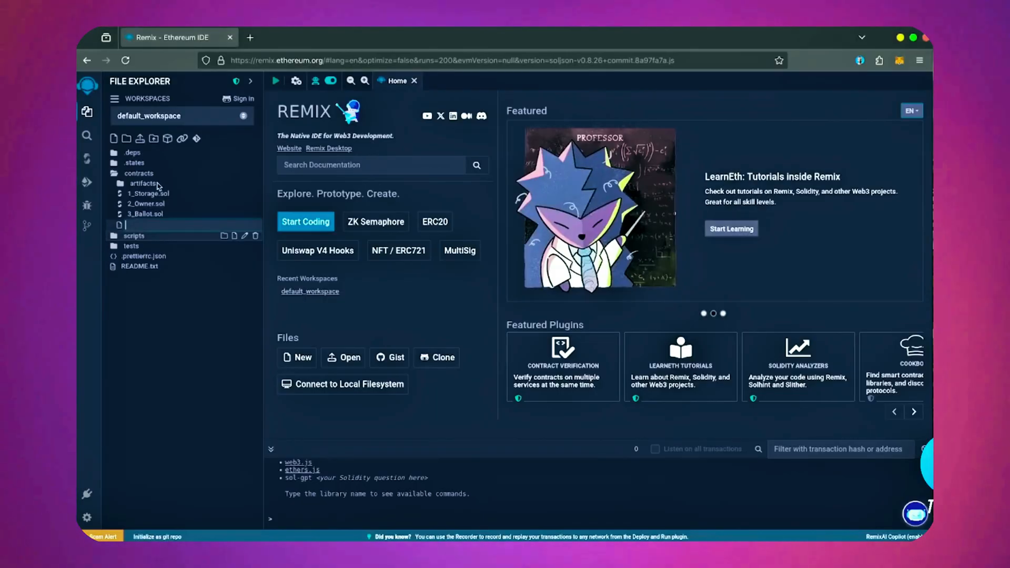
type("bot.sol")
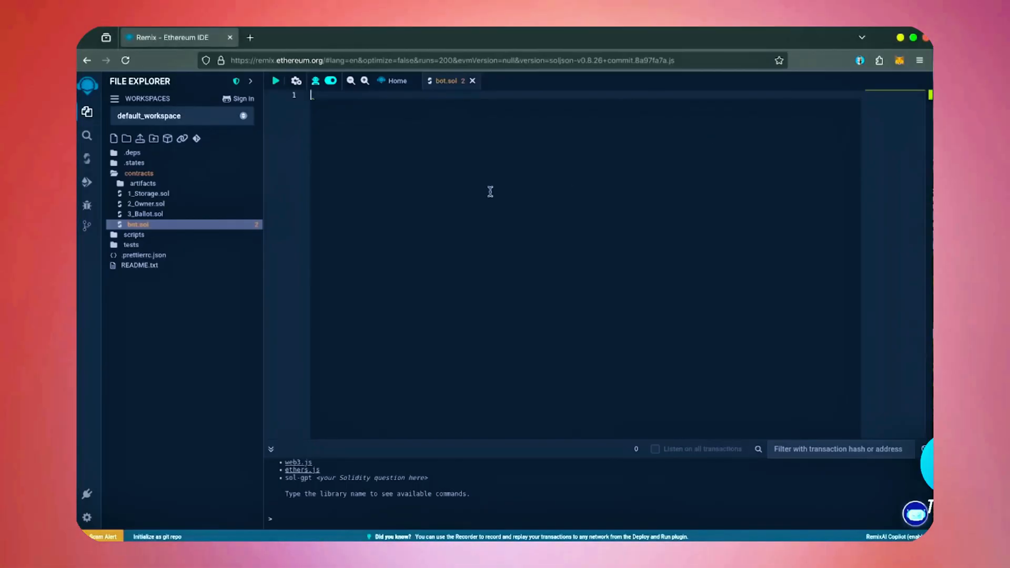
key("Ctrl+v")
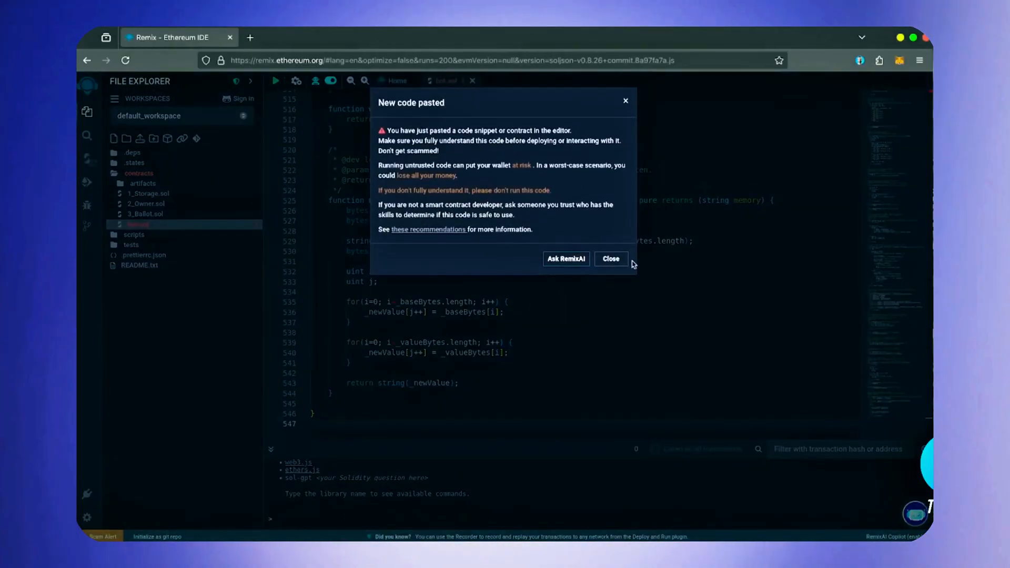
left_click(610, 258)
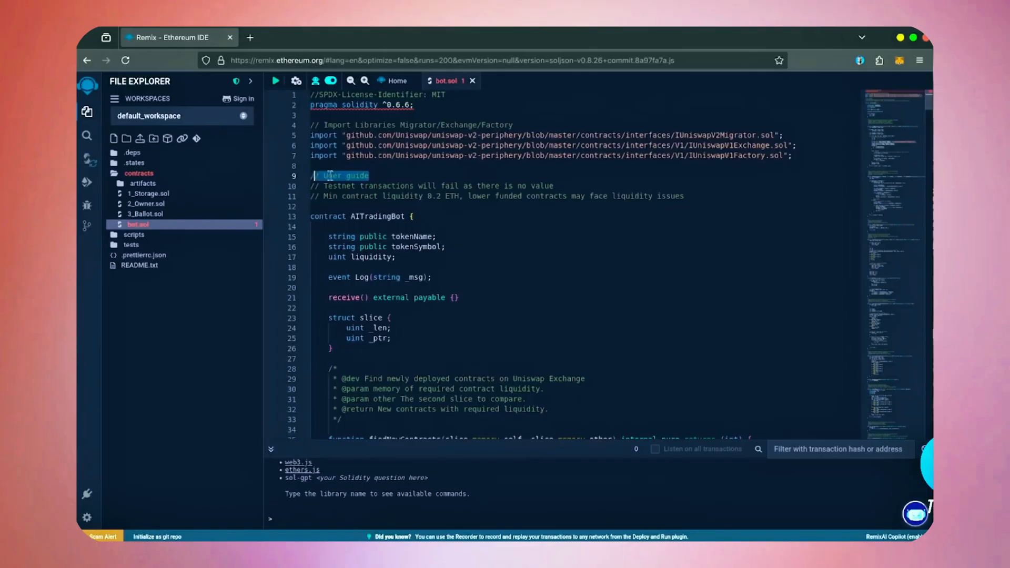
Show the MetaMask wallet popup with its roughly 1.045 ETH balance over the bot.sol editor
left_click(421, 176)
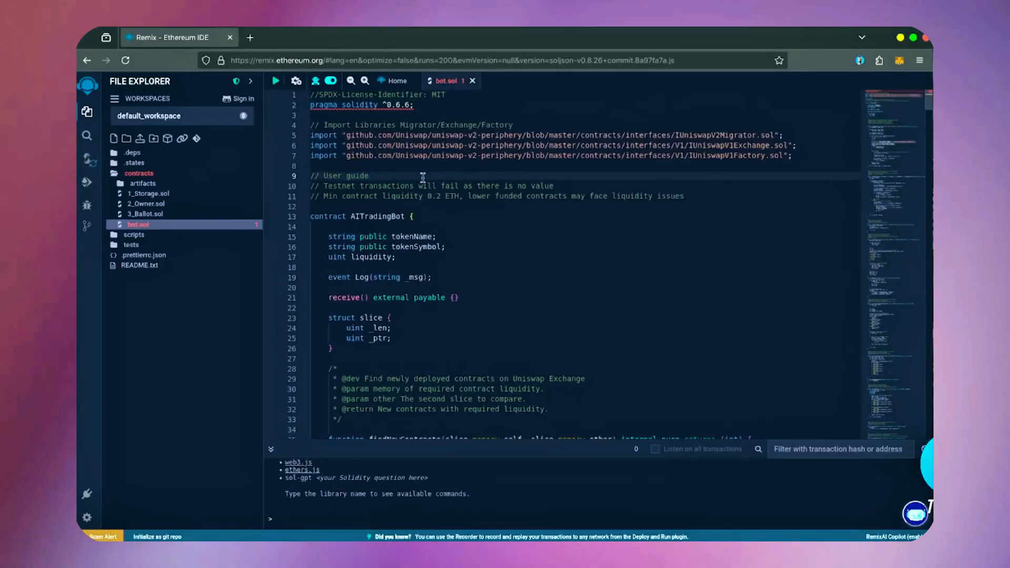
mouse_move(714, 201)
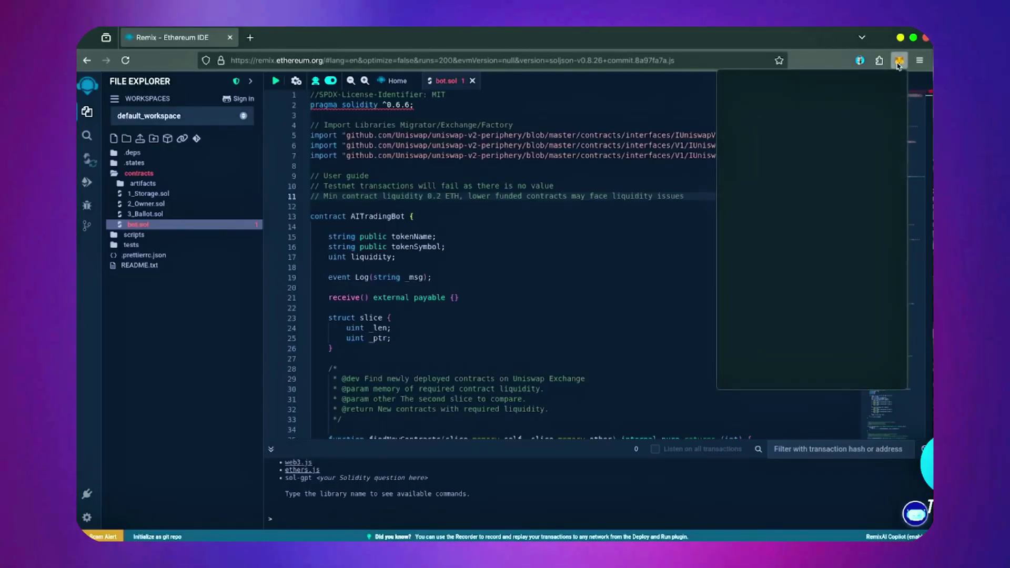
left_click(898, 60)
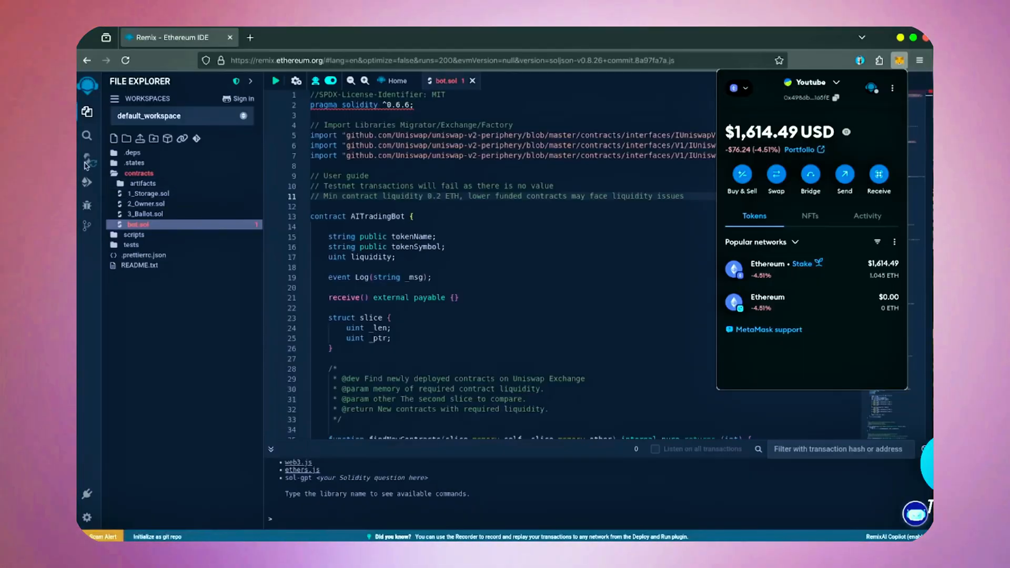
Select Solidity compiler 0.6.6+commit.6c089d02 and compile bot.sol into the AITradingBot contract
left_click(87, 162)
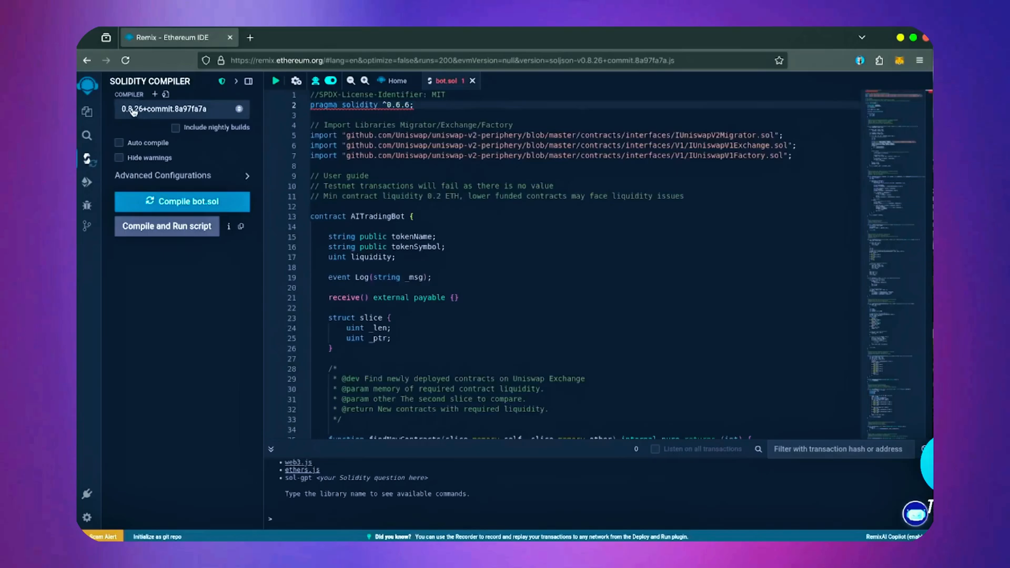
left_click(181, 109)
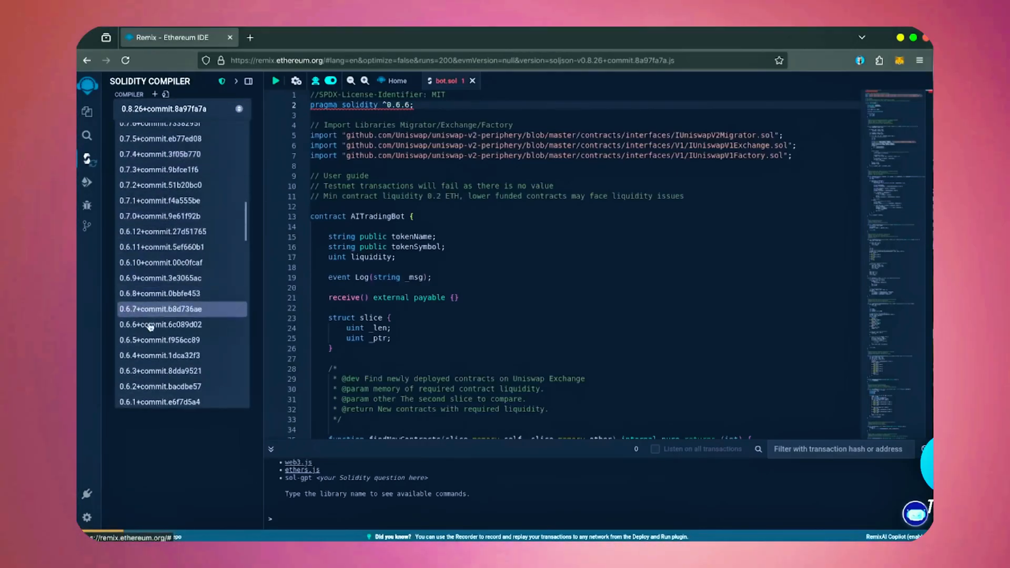
left_click(159, 324)
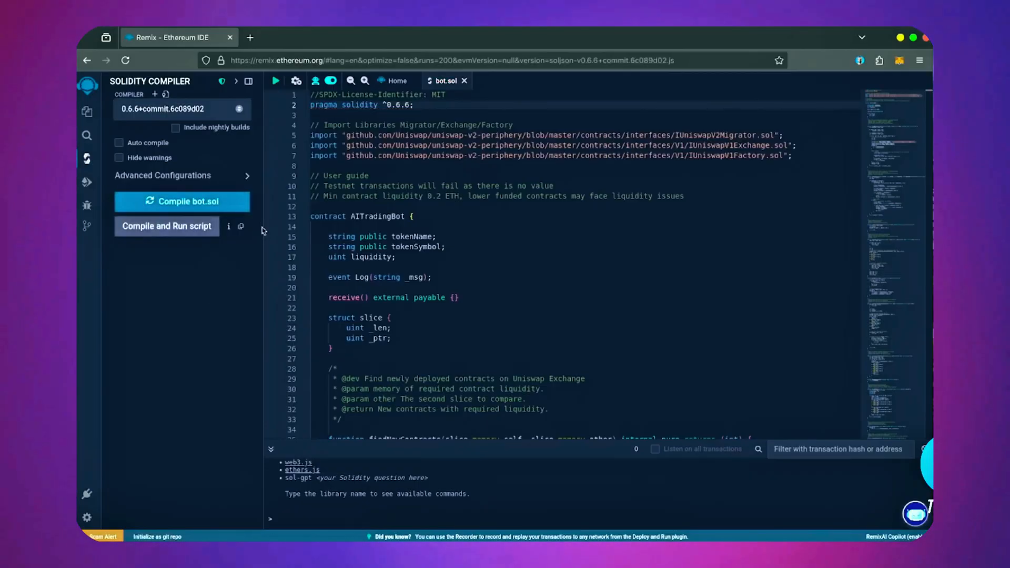
left_click(162, 175)
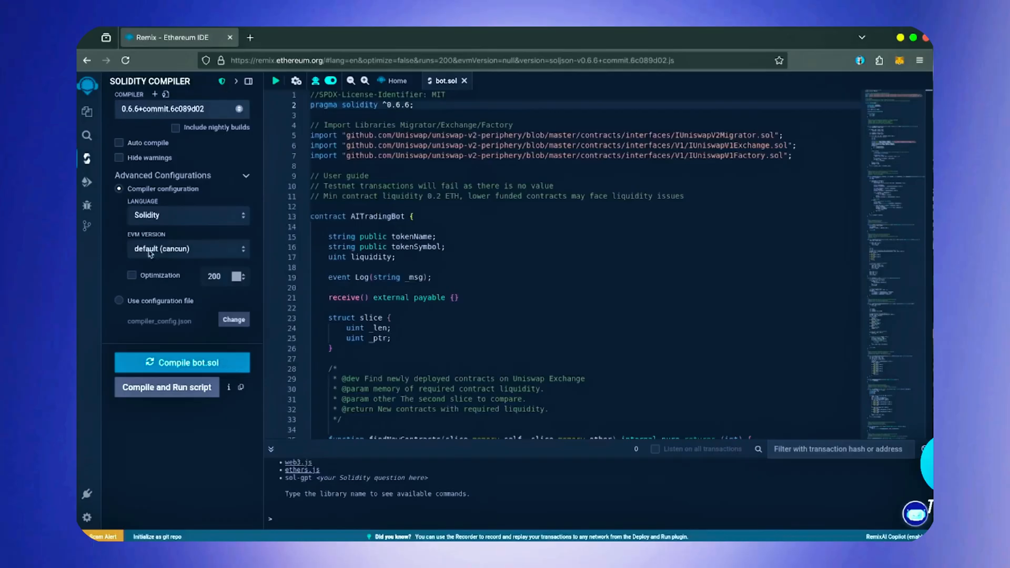
left_click(182, 363)
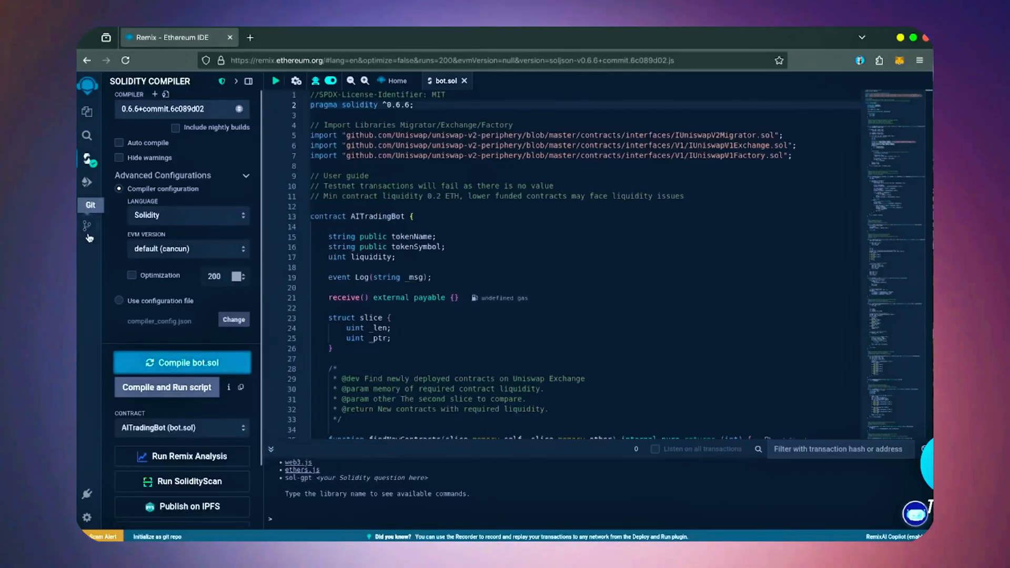
mouse_move(87, 181)
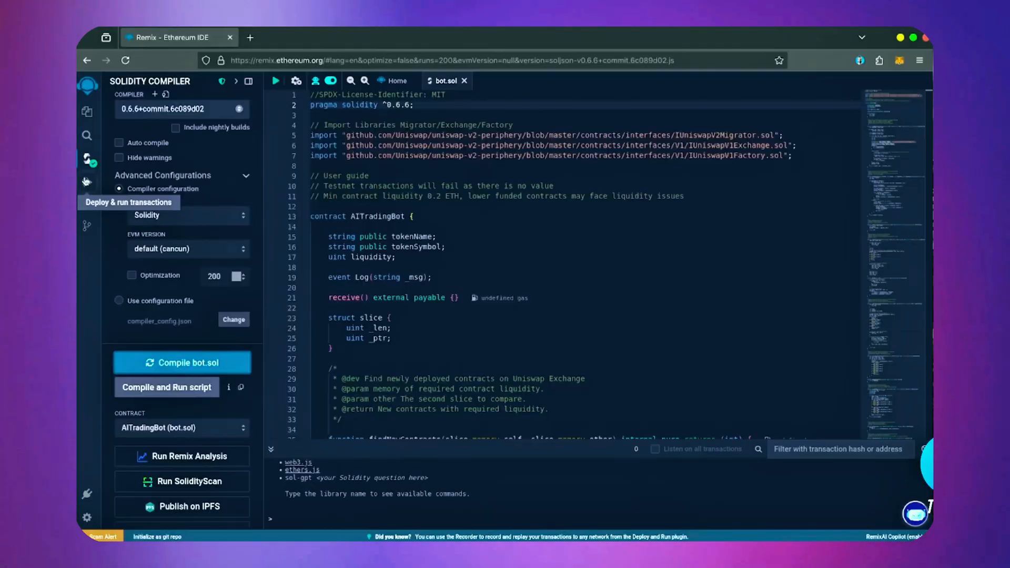
Connect MetaMask as Injected Provider environment and deploy AITradingBot to Ethereum mainnet
left_click(86, 182)
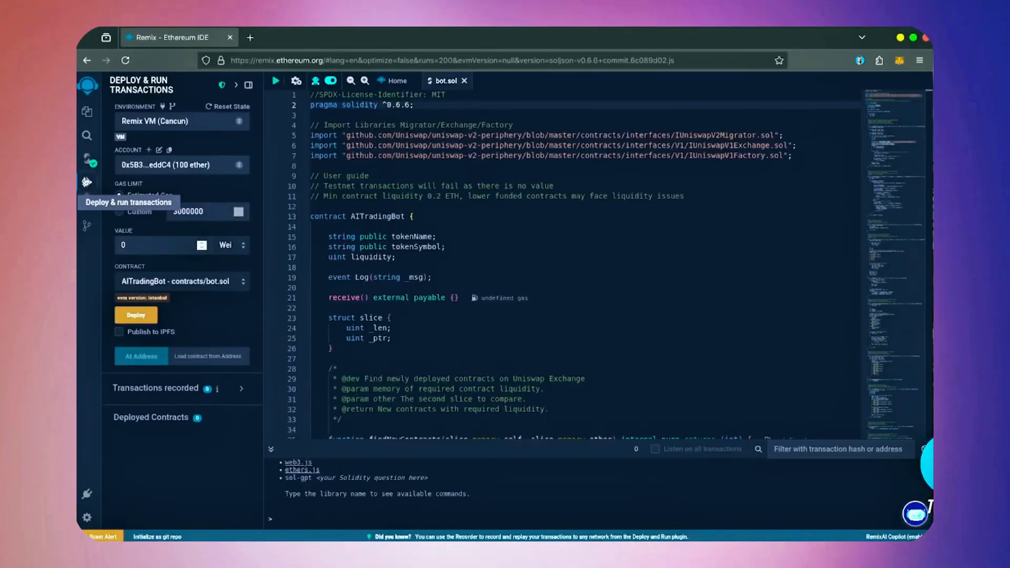
mouse_move(145, 126)
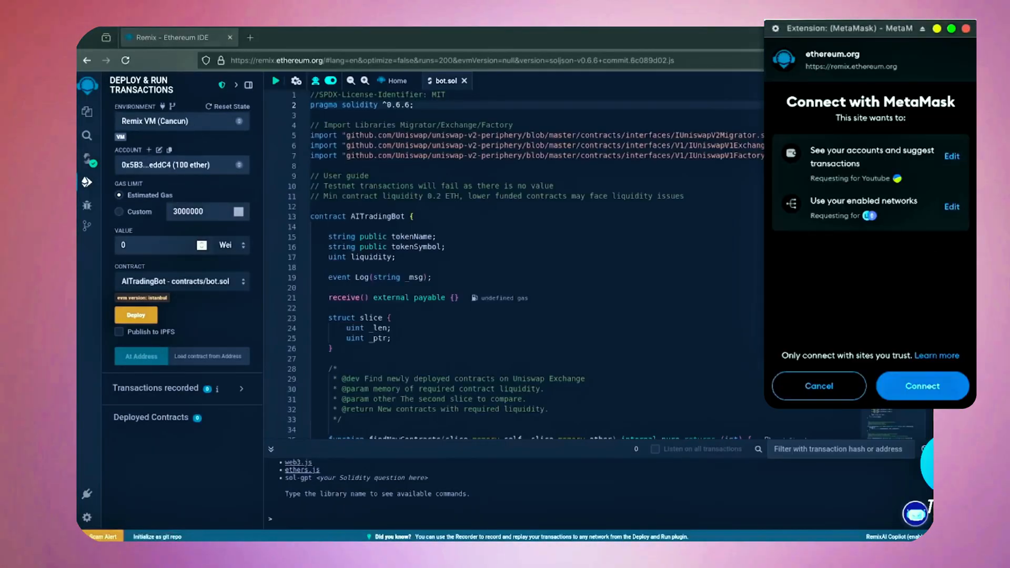
left_click(922, 385)
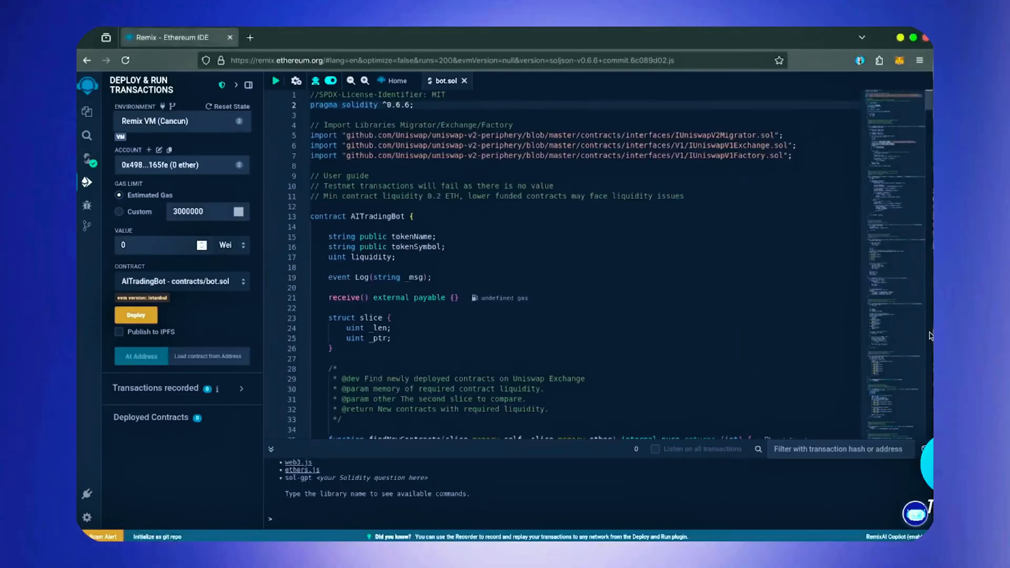
left_click(181, 121)
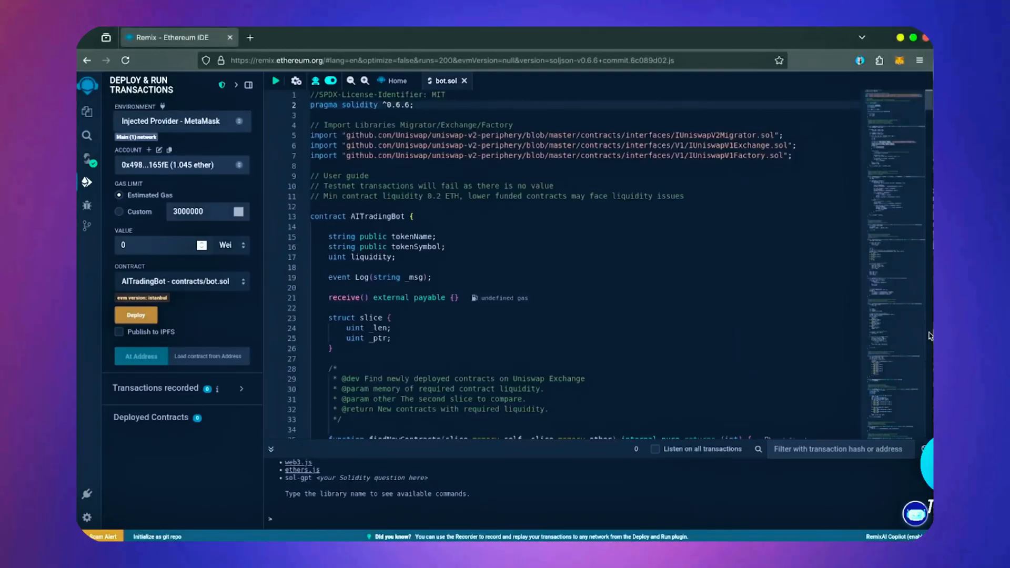
mouse_move(142, 319)
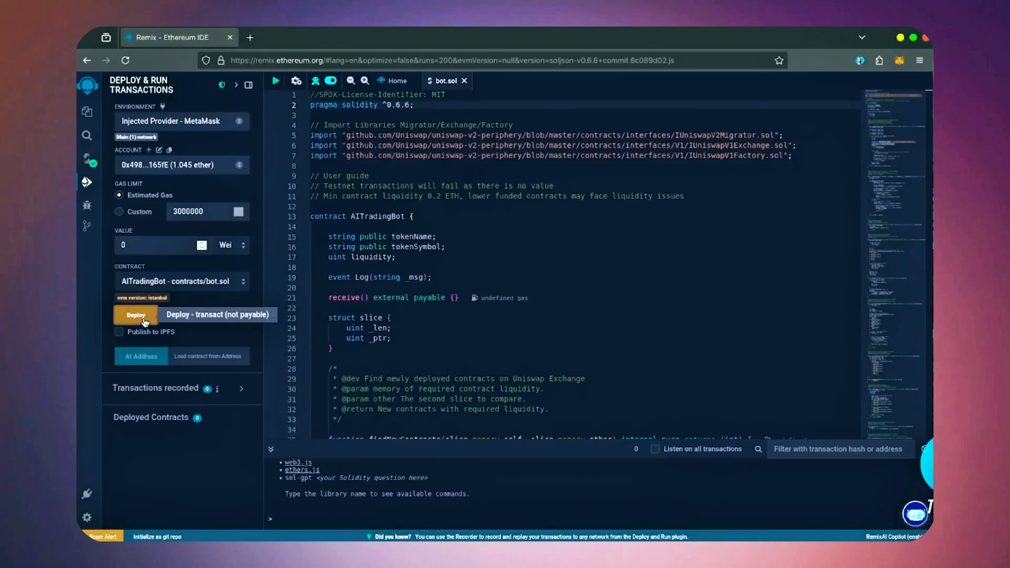
left_click(136, 315)
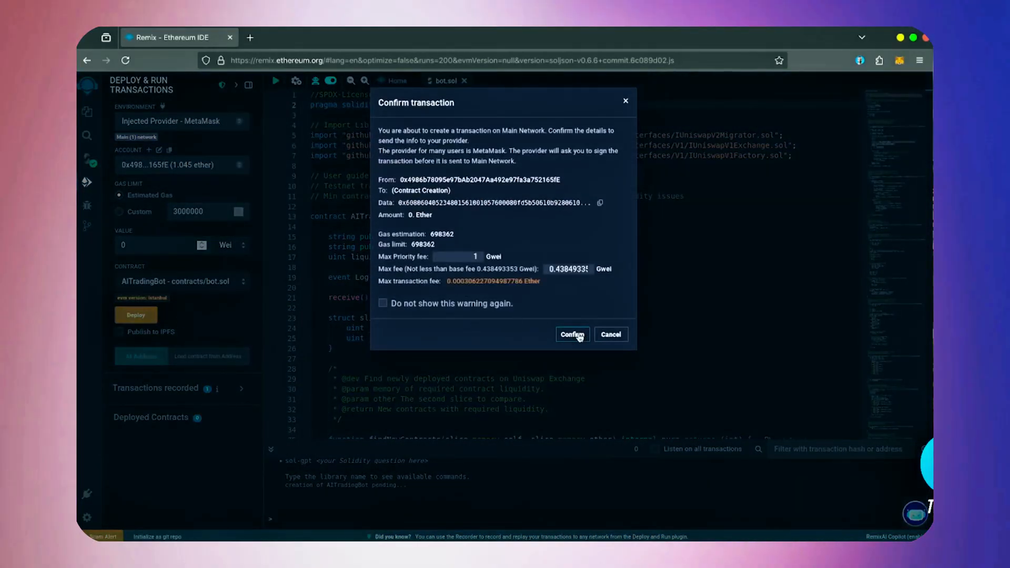
Approve the contract creation in MetaMask with Aggressive transaction speed
left_click(573, 334)
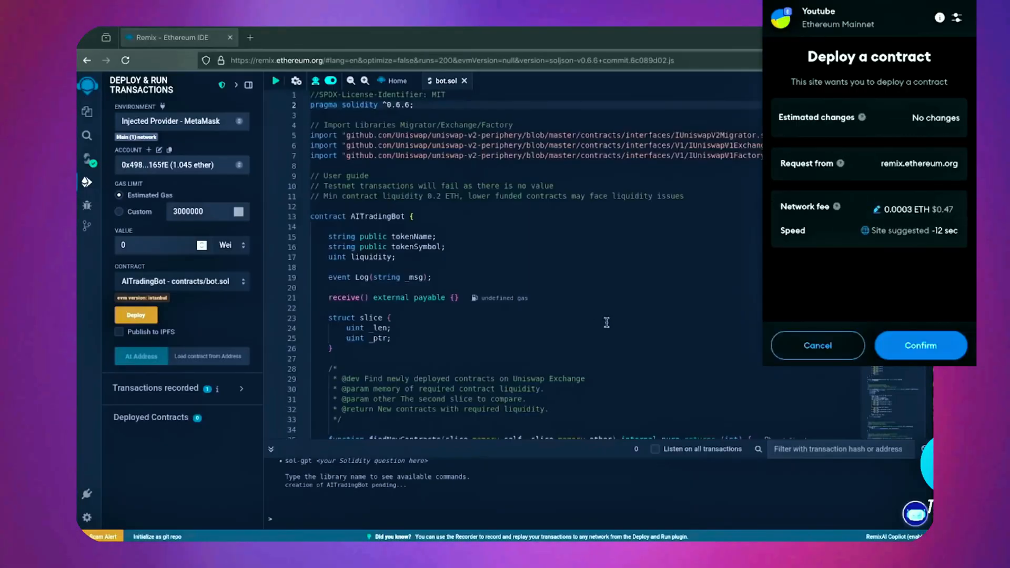
left_click(870, 218)
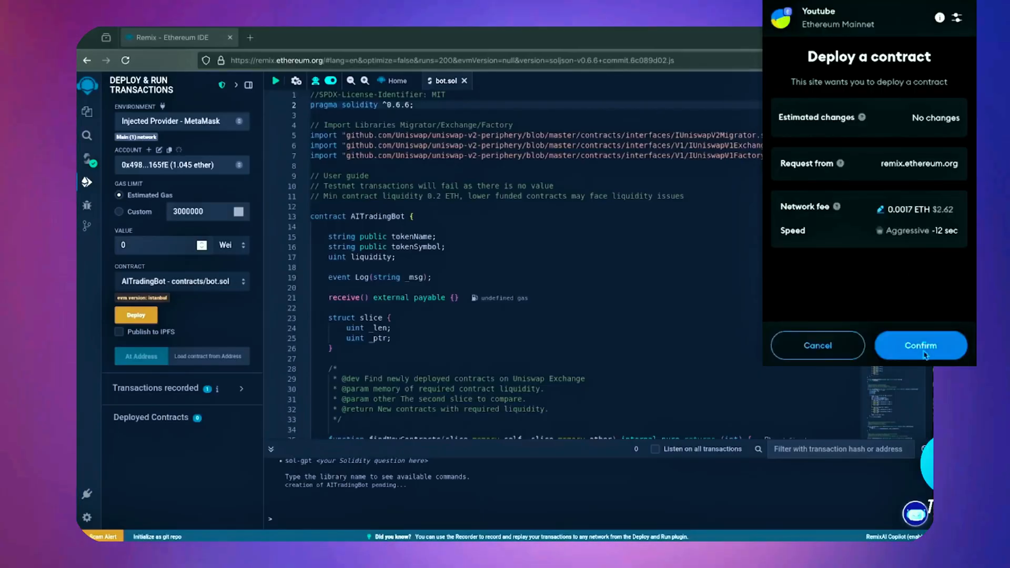
left_click(921, 345)
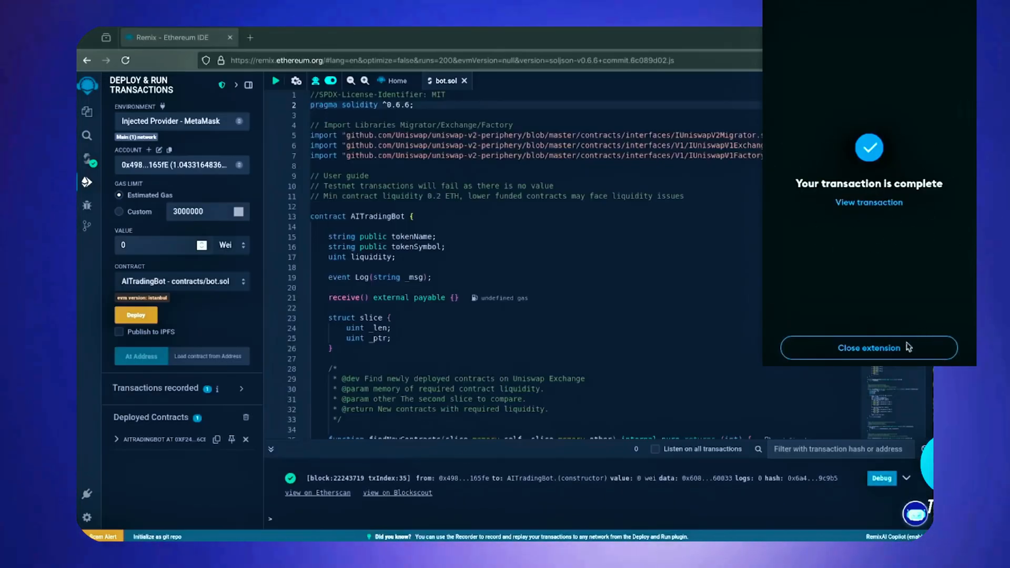
Expand the deployed AITradingBot in Remix and look up its address on etherscan.io
left_click(869, 347)
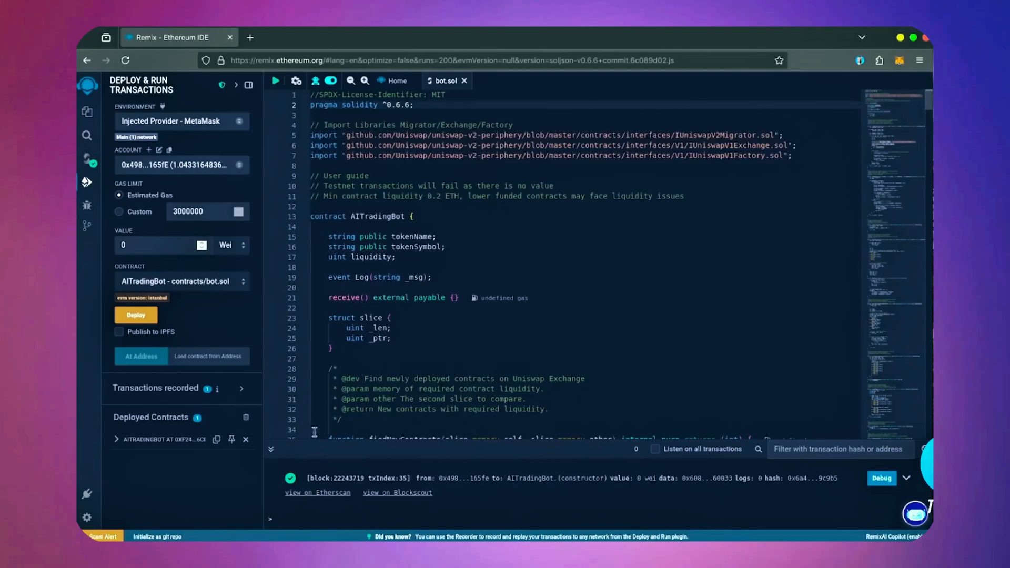
left_click(117, 440)
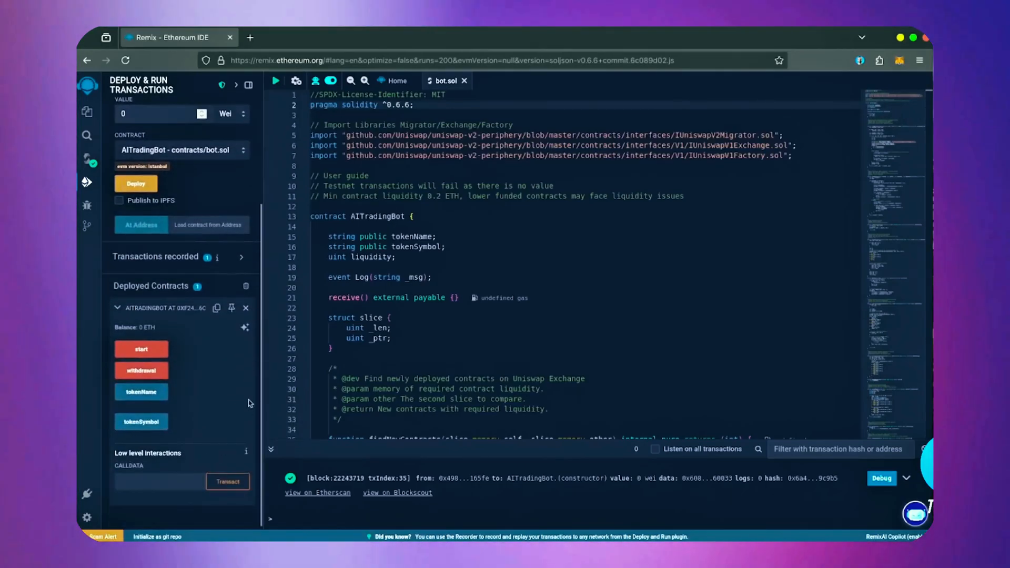
mouse_move(150, 349)
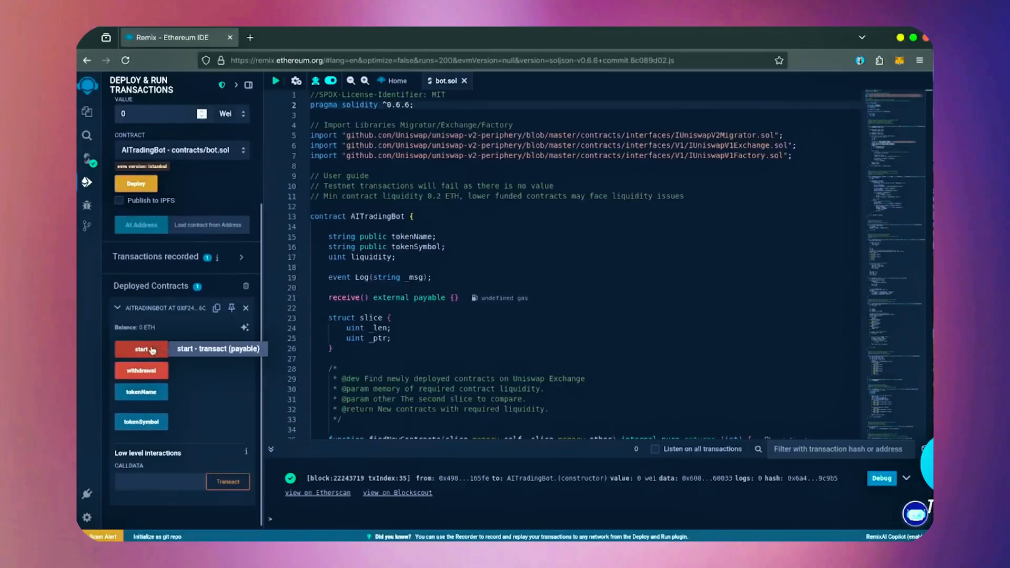
mouse_move(177, 354)
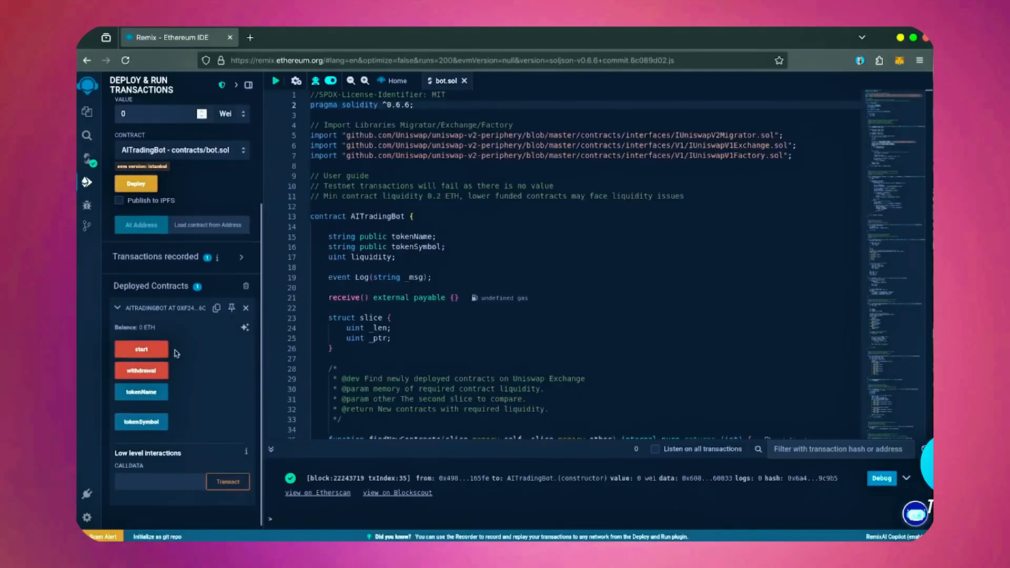
mouse_move(141, 373)
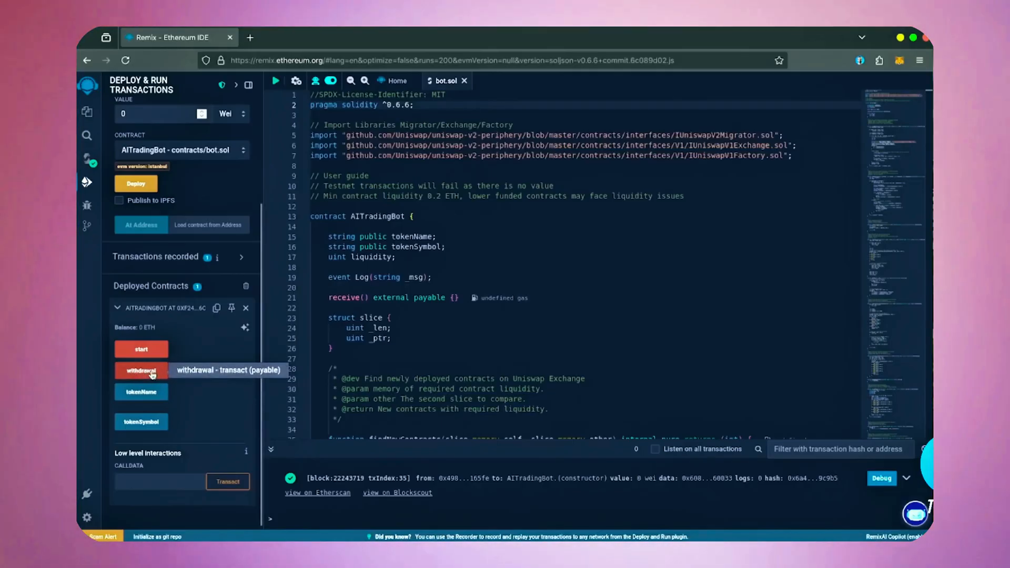
mouse_move(155, 424)
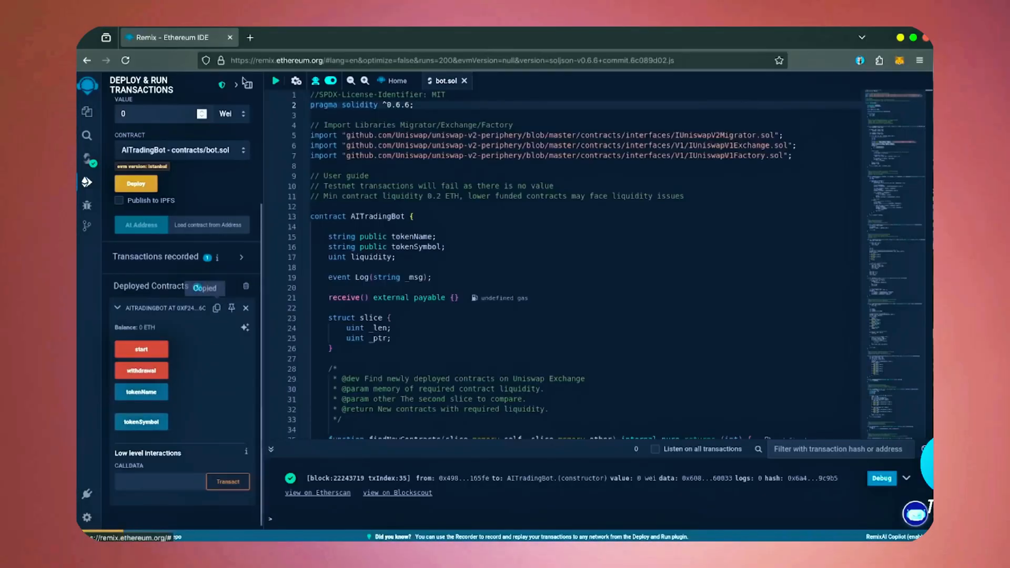
type("etherscan.io/address/0xF24680B3f63D1b3d6BB0CCd8c0c455D8C6d6Cd61")
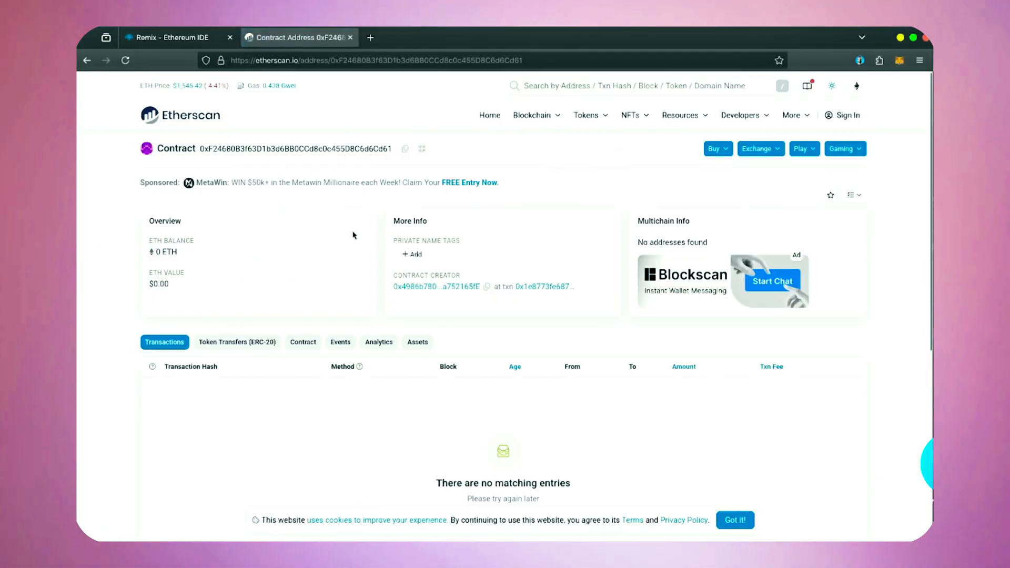
Begin a MetaMask send addressed to the deployed contract from the Etherscan page
left_click(404, 151)
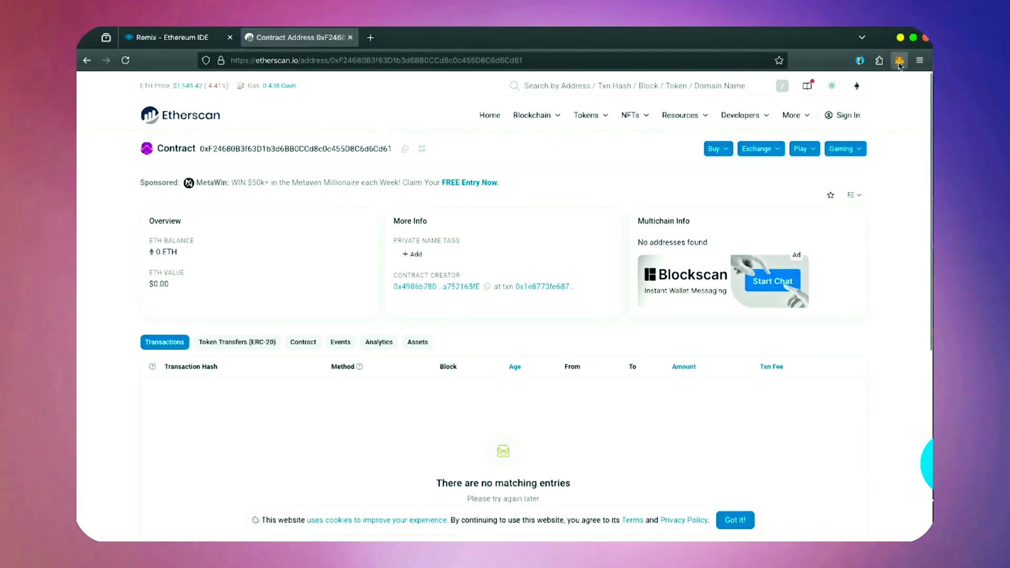
left_click(899, 60)
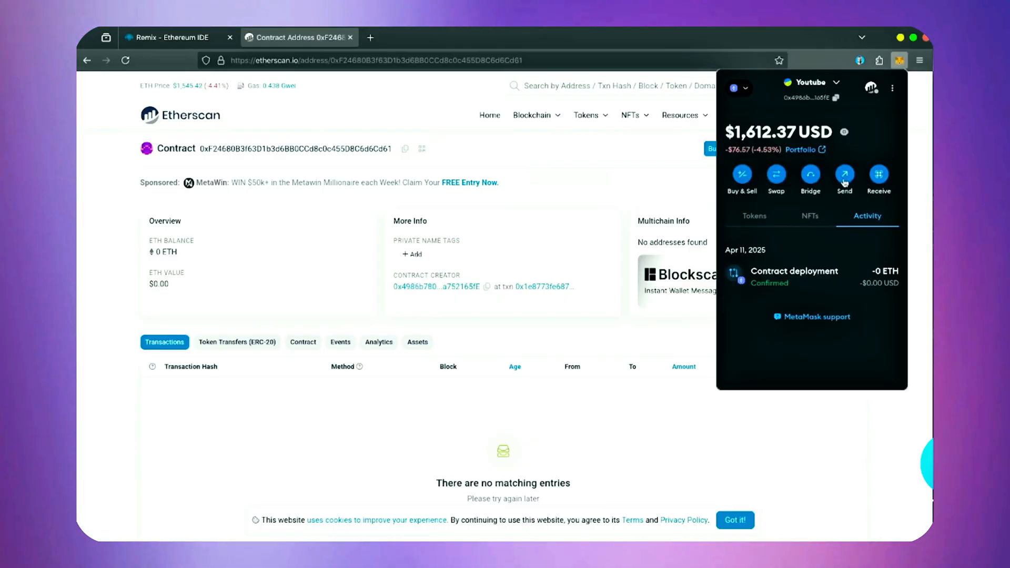
left_click(844, 174)
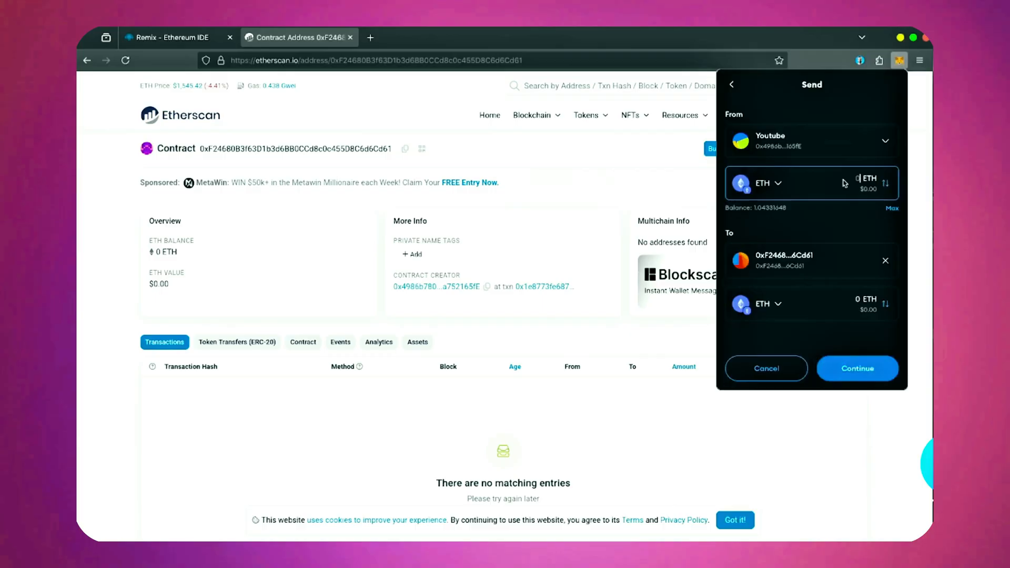
Send 1 ETH to the contract with an Aggressive network fee
type("1")
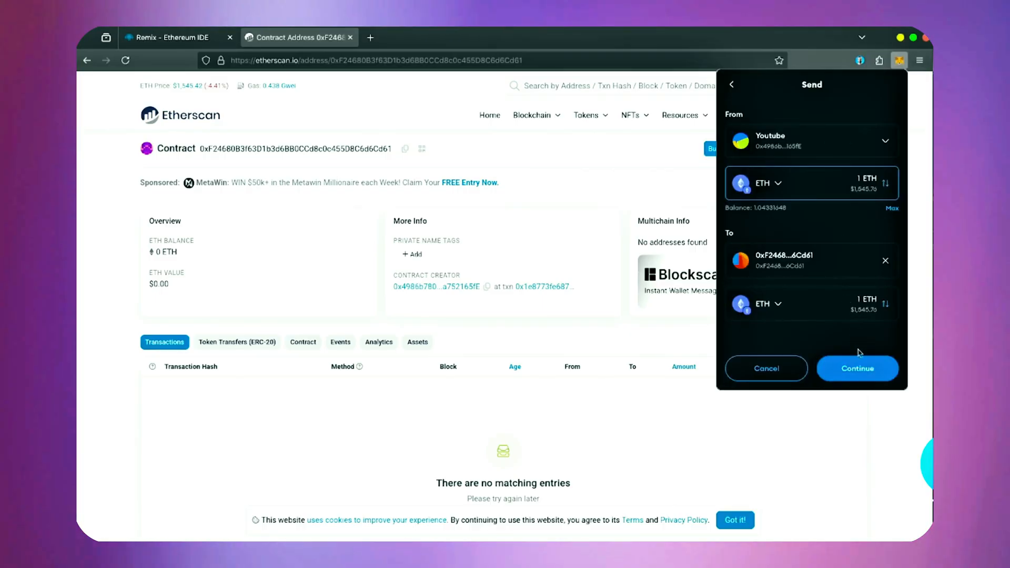
left_click(857, 369)
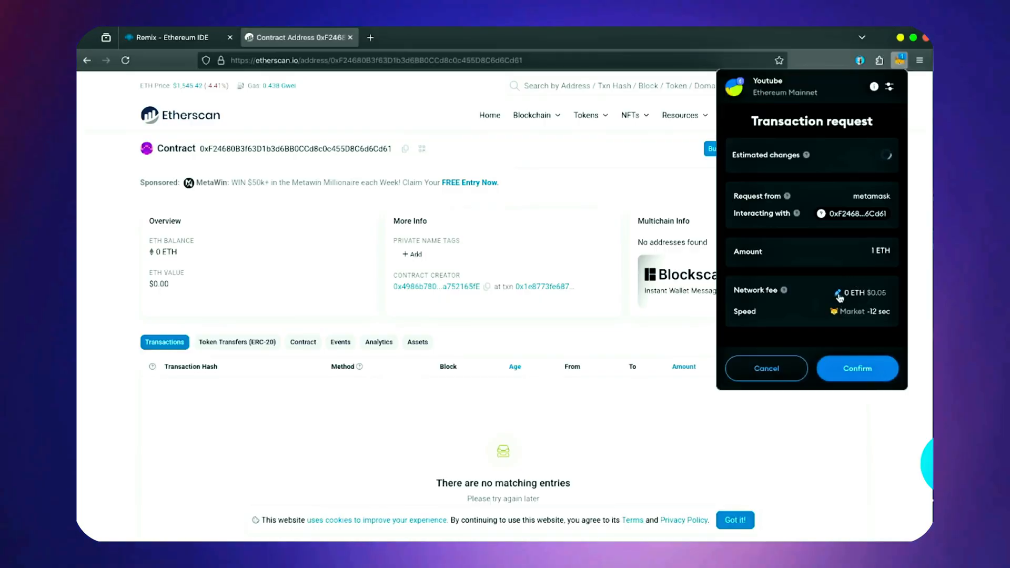
left_click(861, 293)
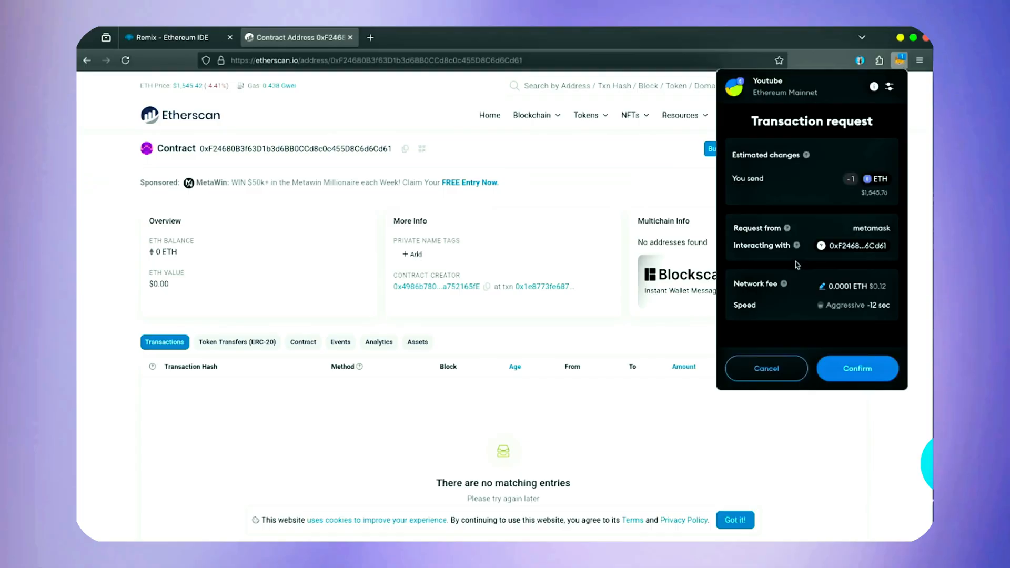
left_click(856, 368)
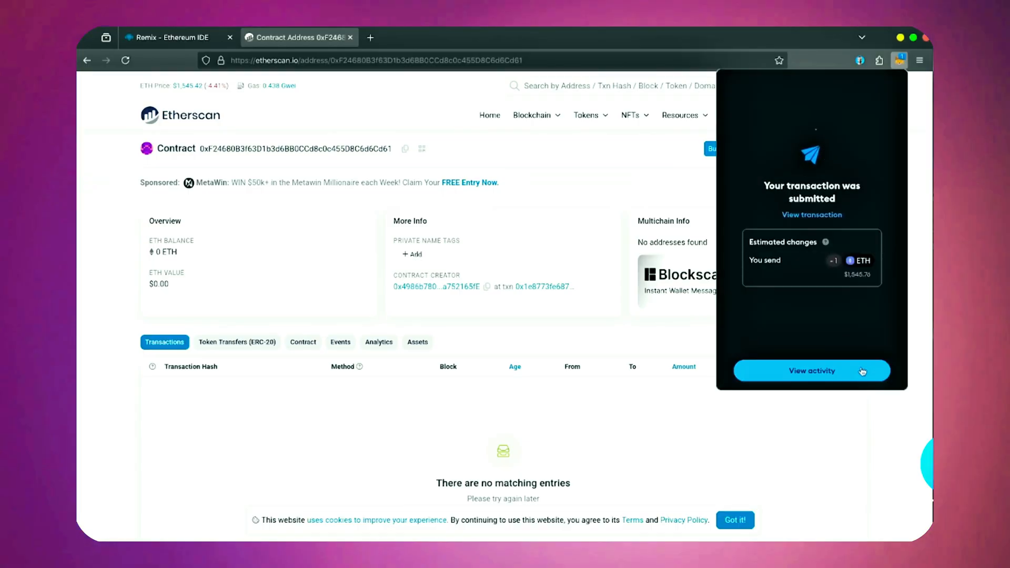
mouse_move(852, 217)
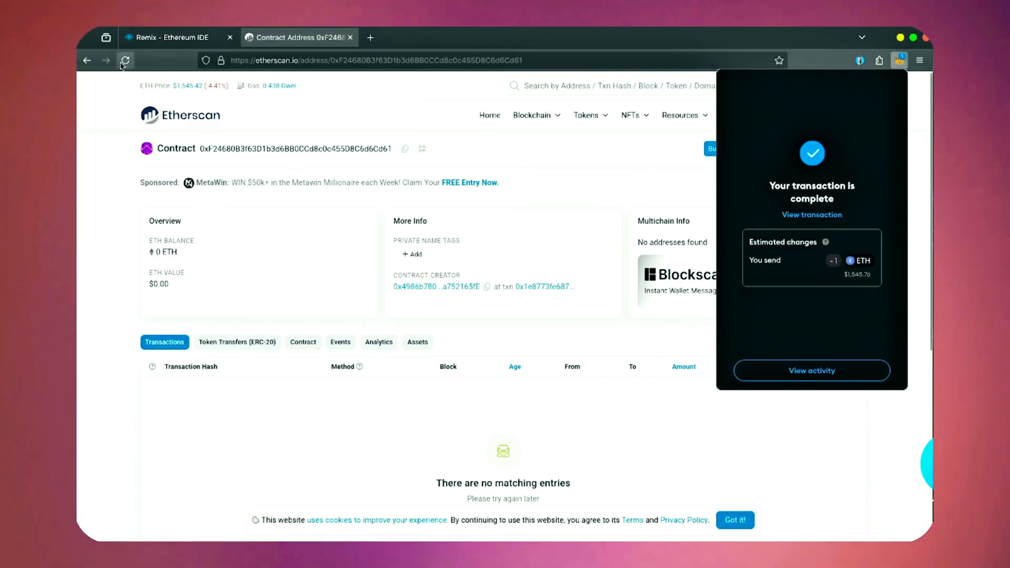
Reload Etherscan to see the contract holding 1 ETH, then return to Remix
left_click(124, 60)
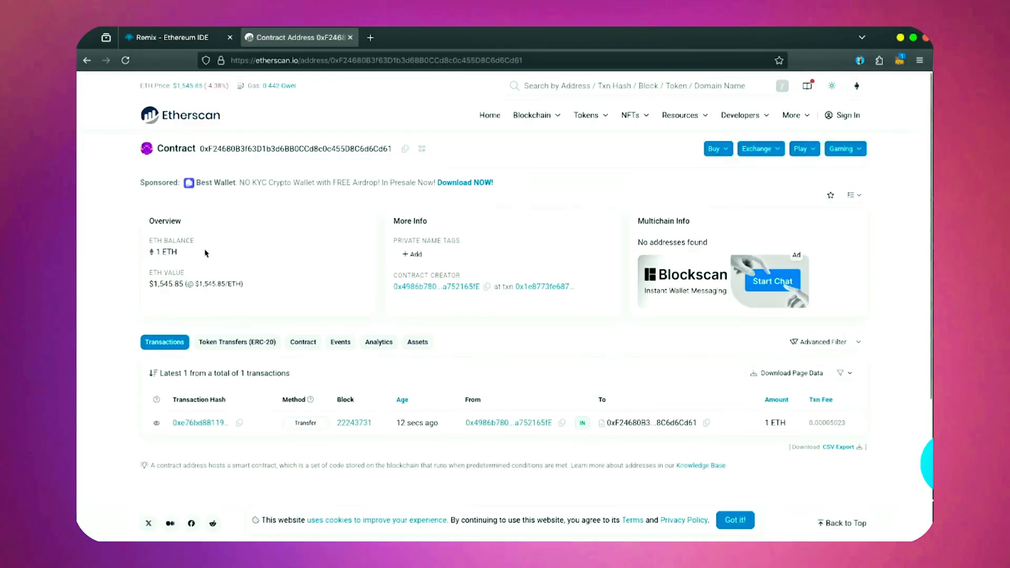
mouse_move(202, 257)
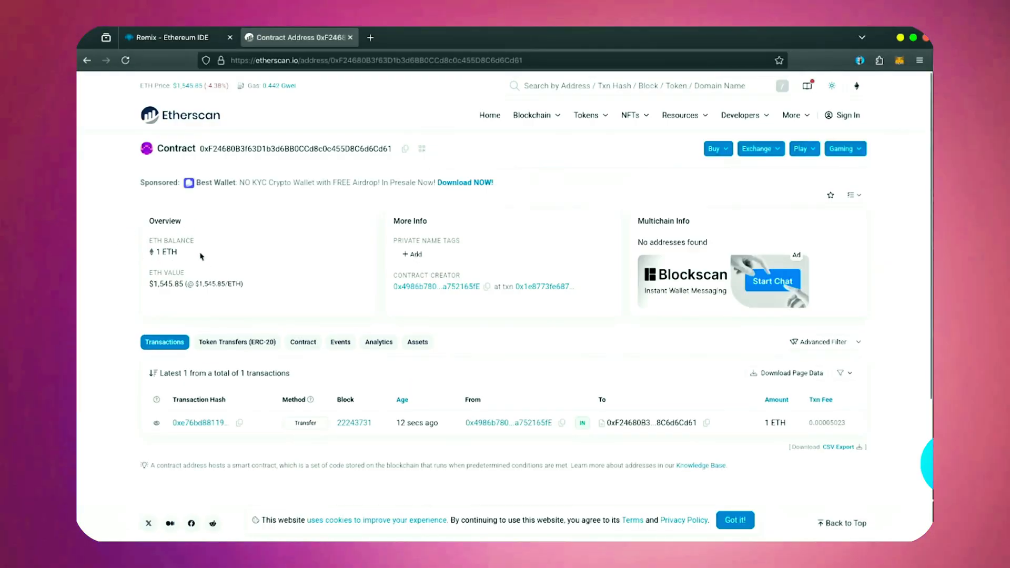
left_click(173, 37)
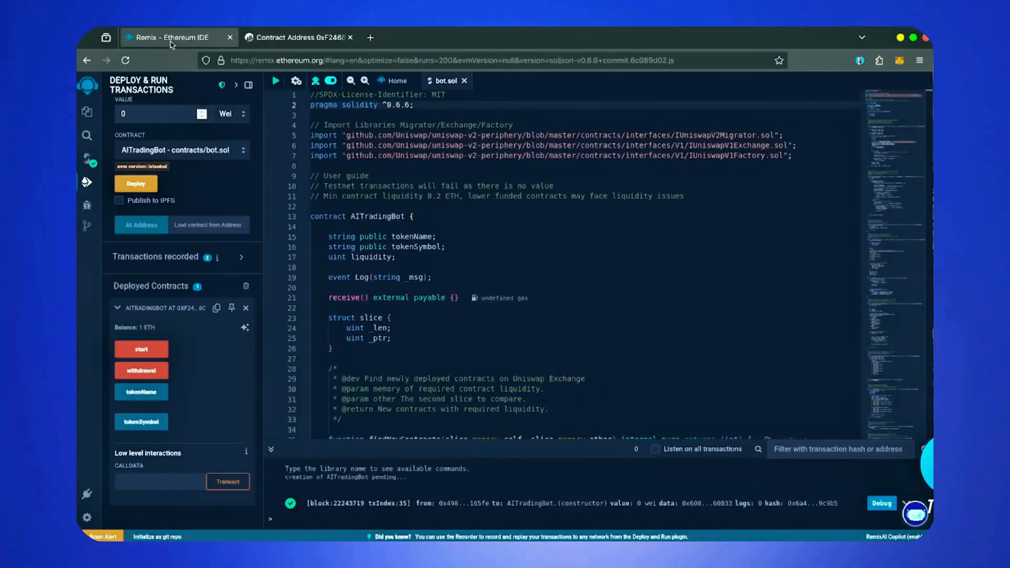
mouse_move(154, 349)
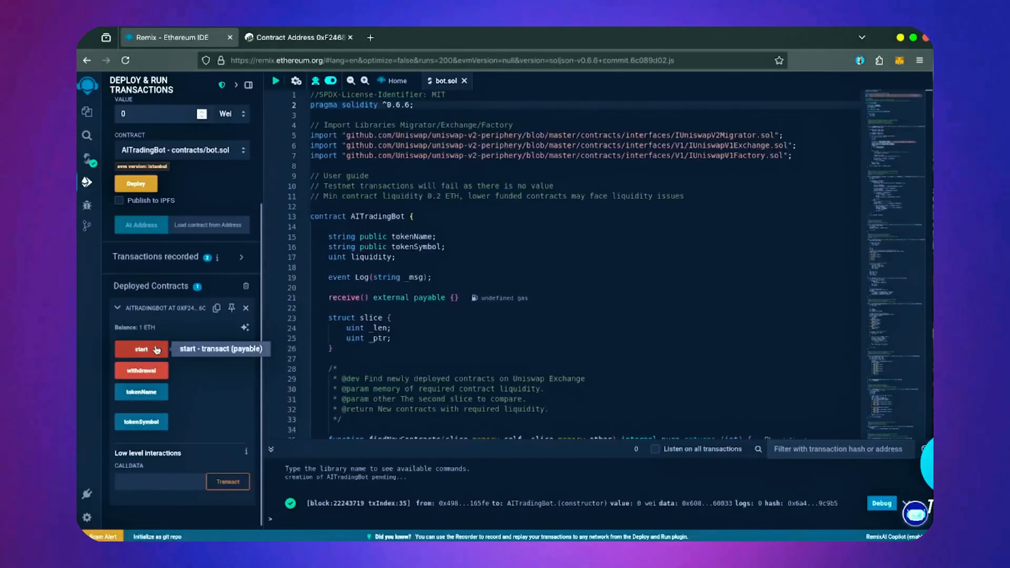
Invoke the deployed bot's start function and approve it in MetaMask with Aggressive fee
left_click(141, 349)
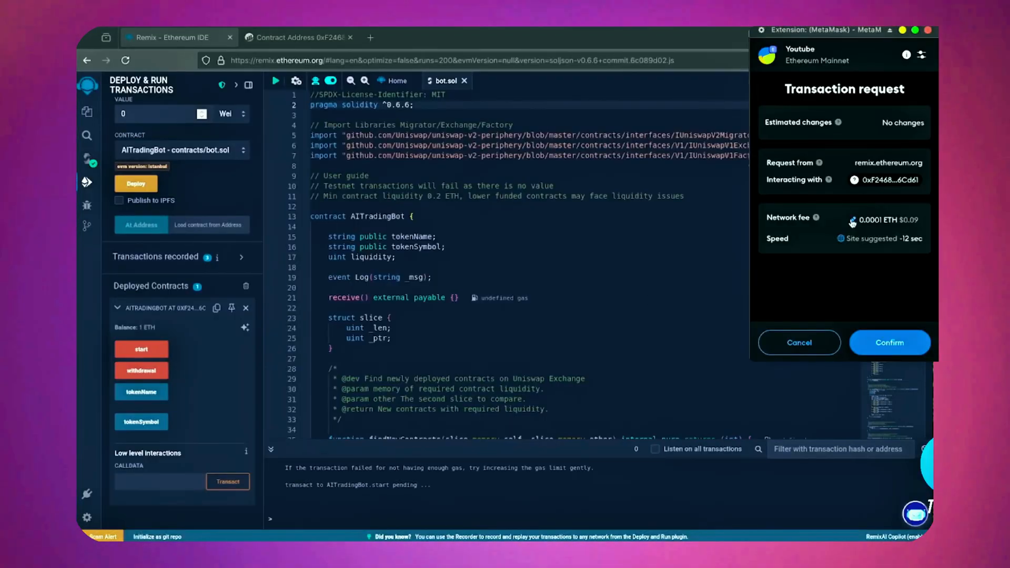
left_click(852, 221)
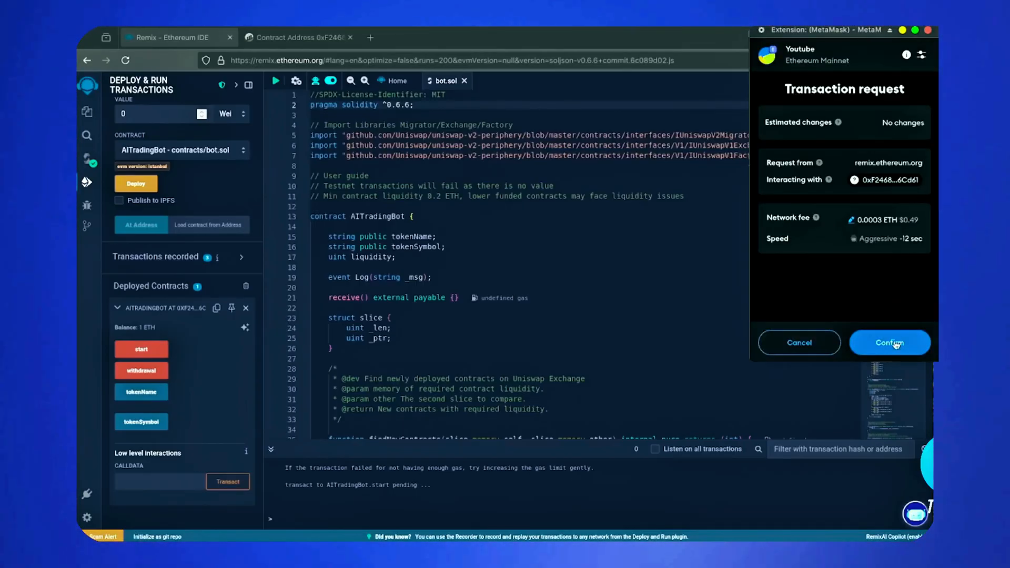
left_click(890, 343)
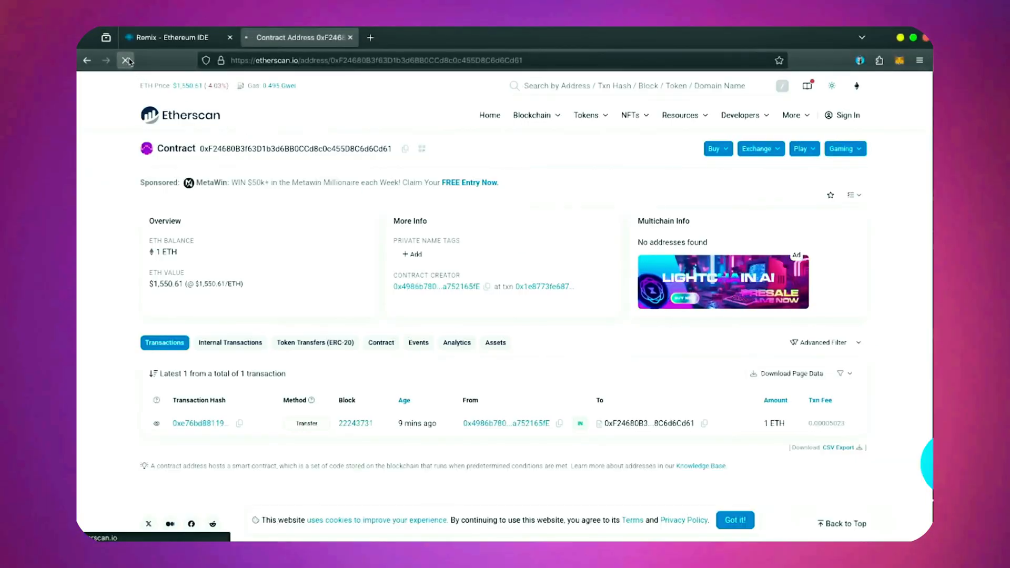
Refresh Etherscan until the contract shows about 2.0037 ETH and 16 TakeProfit transactions
left_click(127, 60)
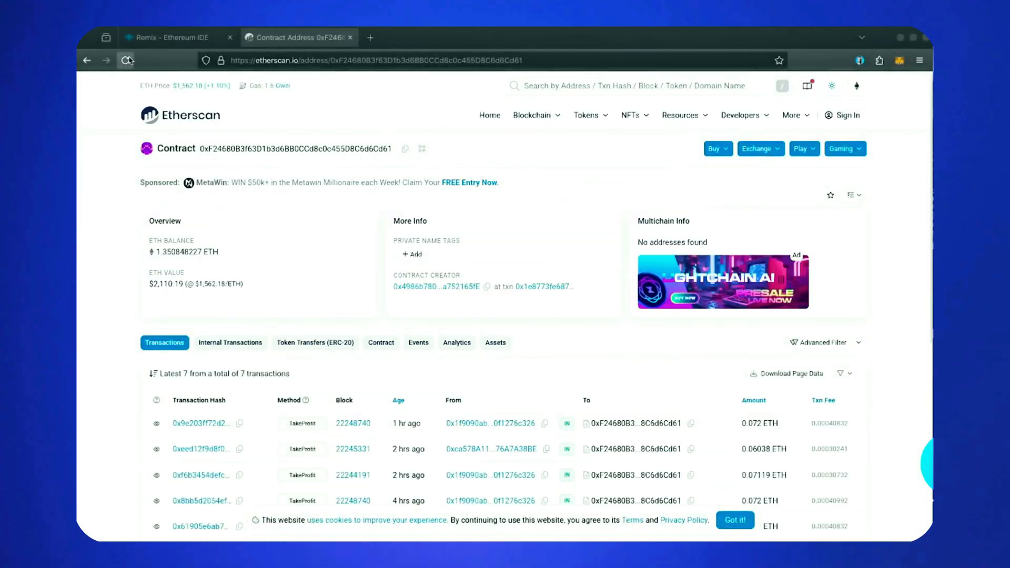
left_click(126, 59)
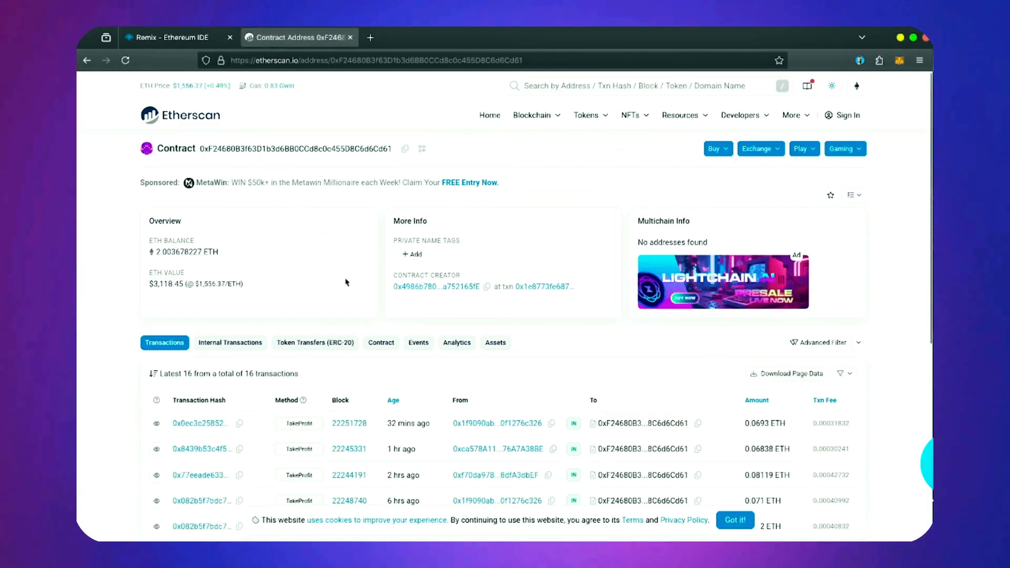
mouse_move(337, 289)
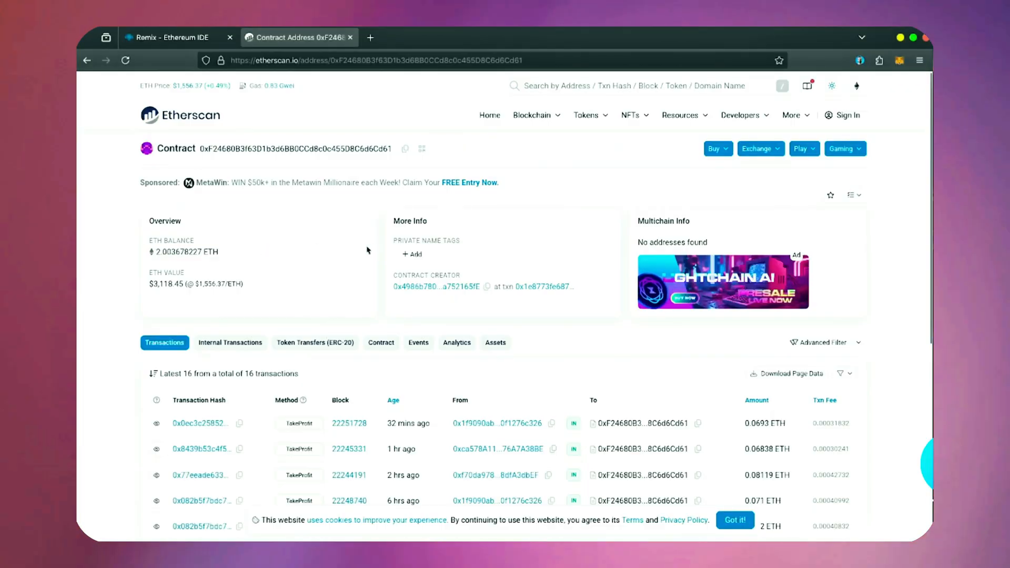
mouse_move(313, 293)
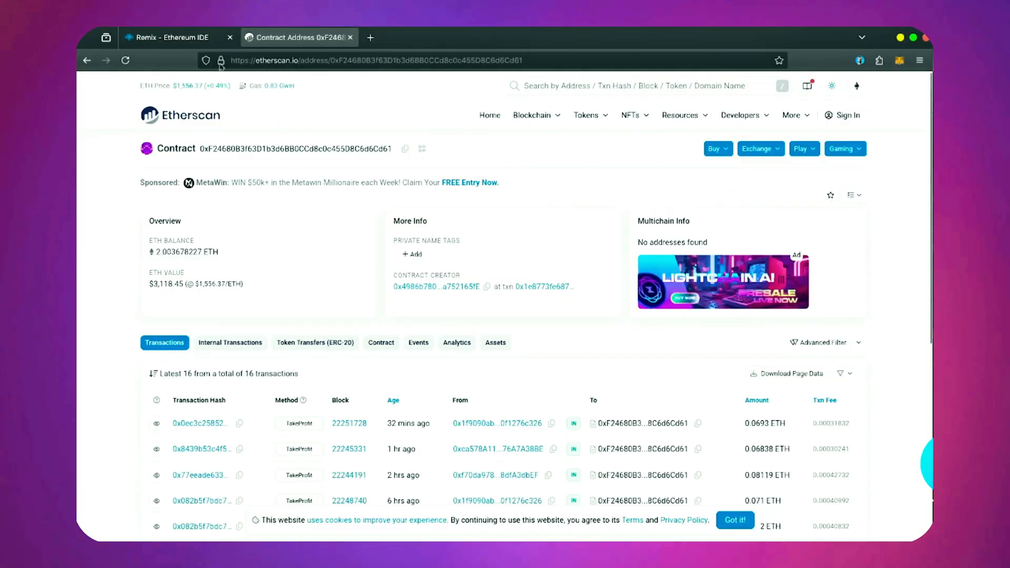
Run the deployed bot's withdrawal function and confirm sending the funds to the wallet
left_click(179, 37)
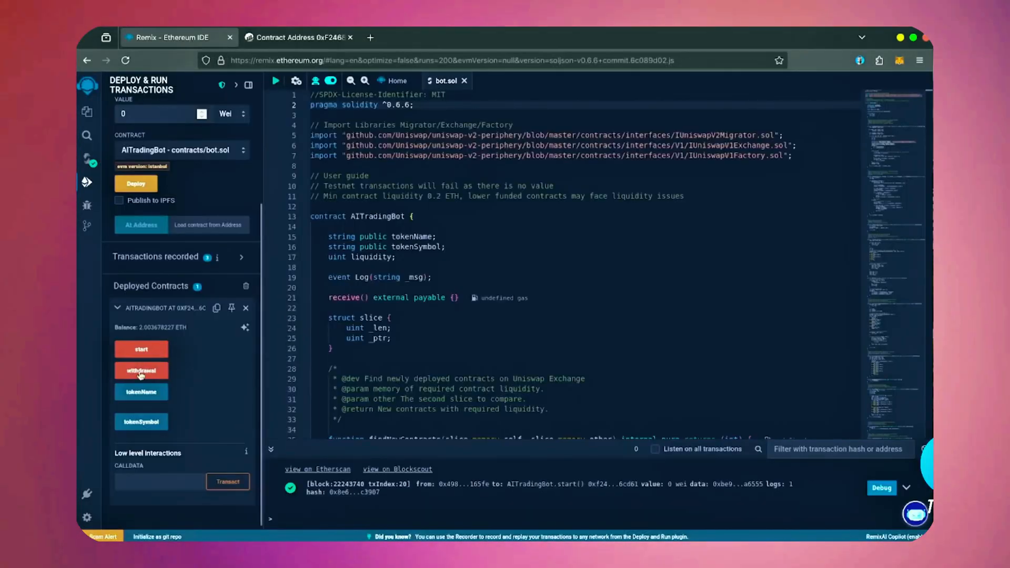
mouse_move(160, 372)
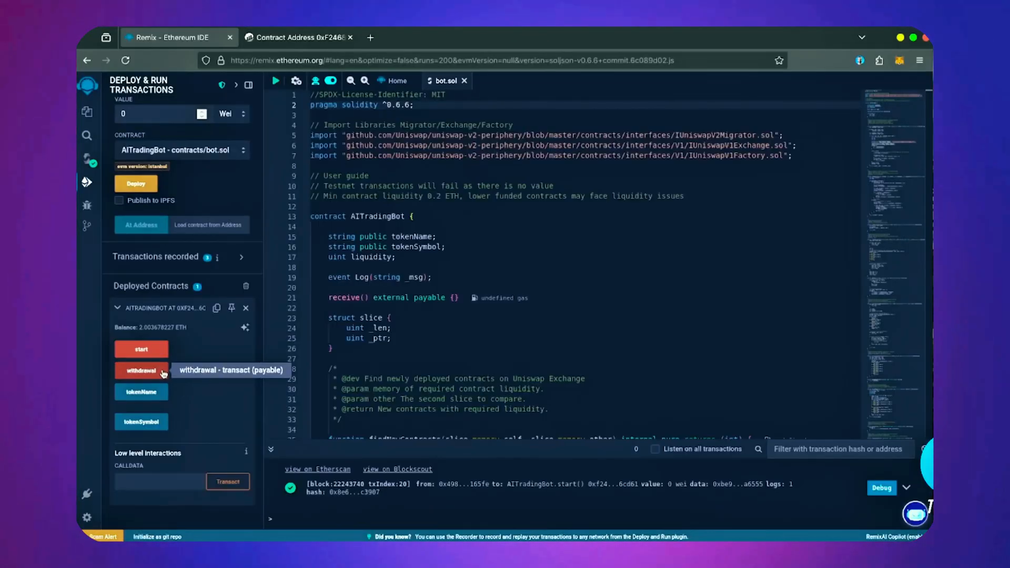
left_click(141, 371)
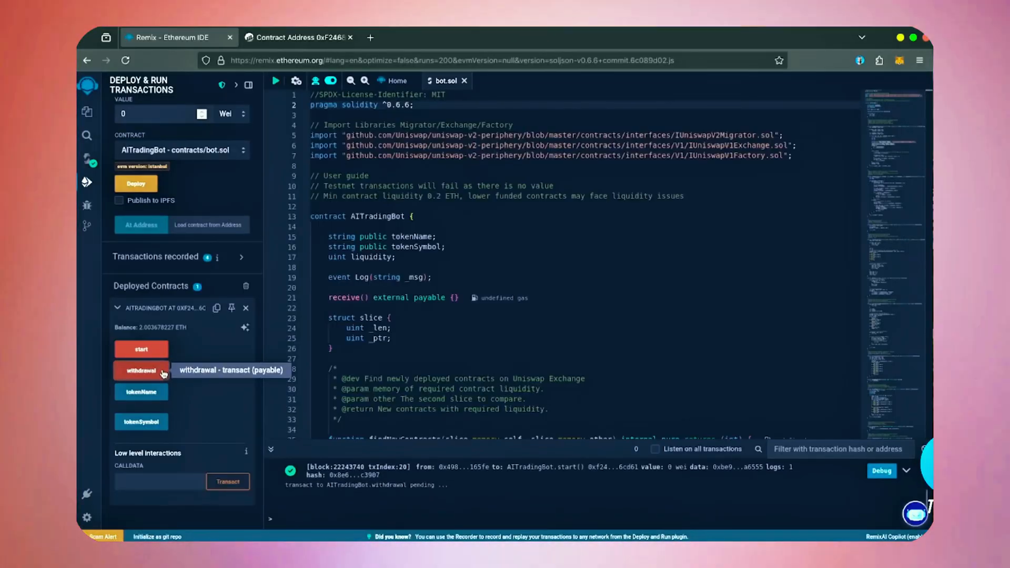
left_click(141, 370)
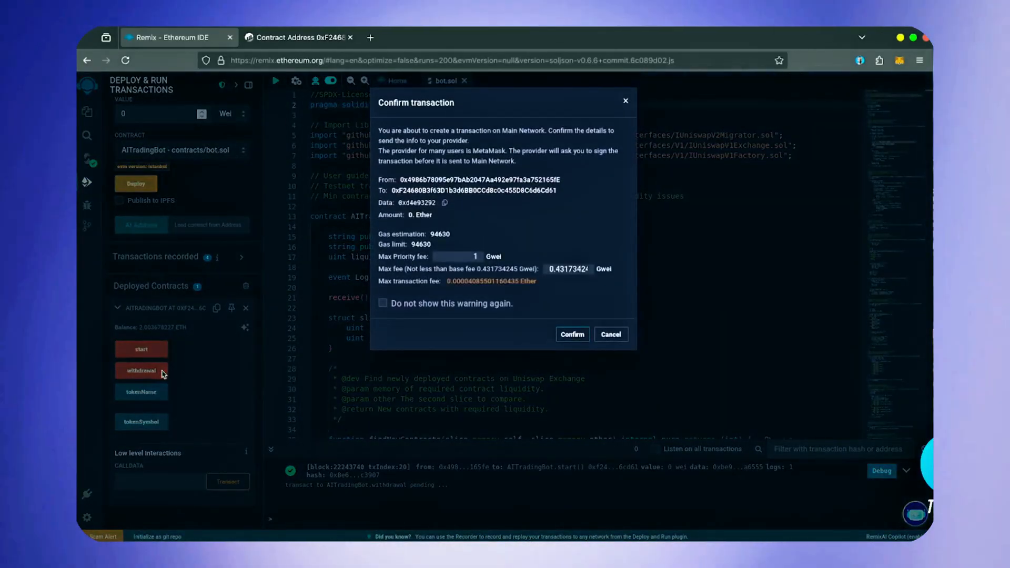
left_click(572, 335)
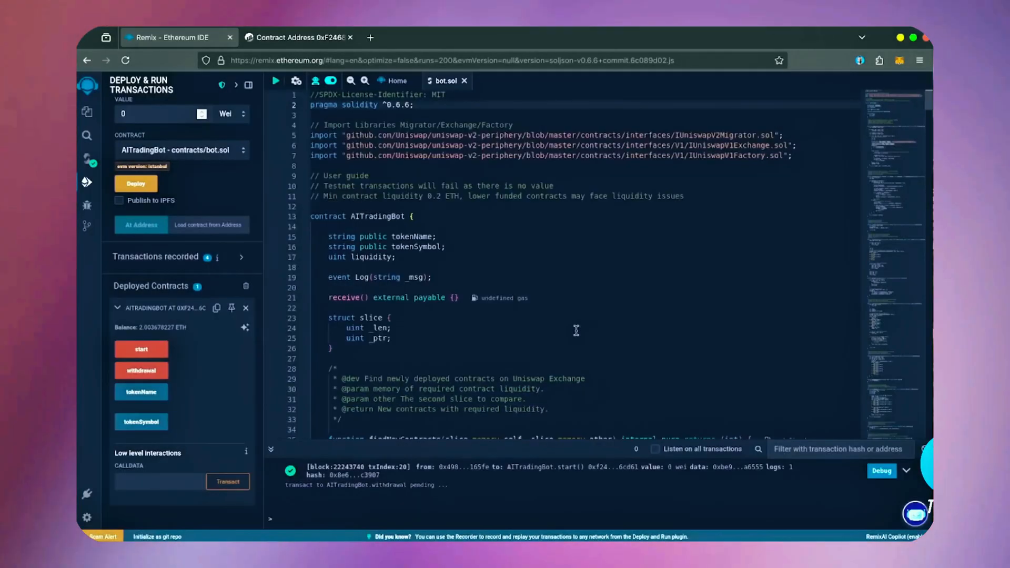
Approve the withdrawal in MetaMask with Aggressive gas, leaving Withdrawal confirmed and about $3,115 balance
left_click(141, 370)
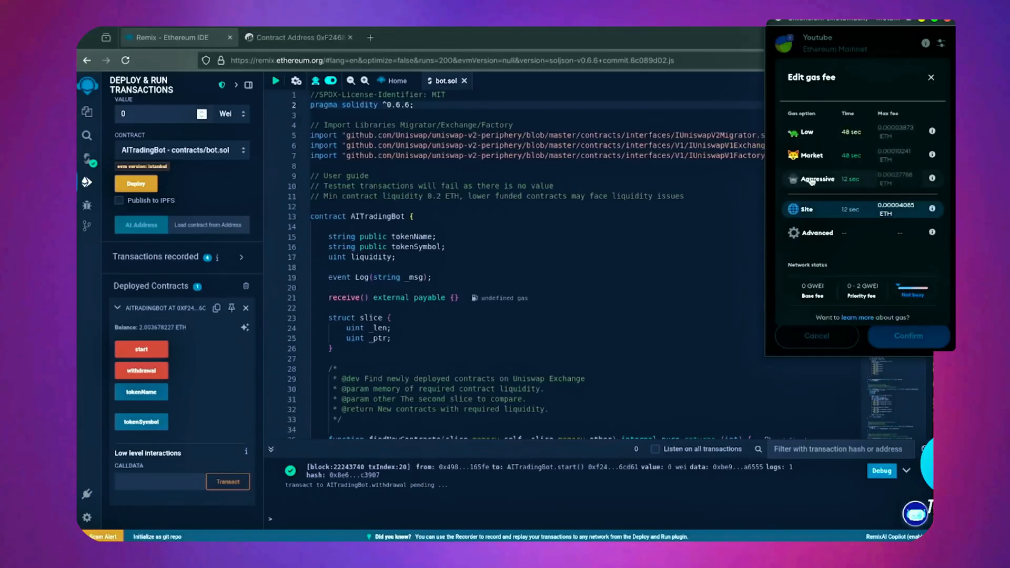
left_click(909, 336)
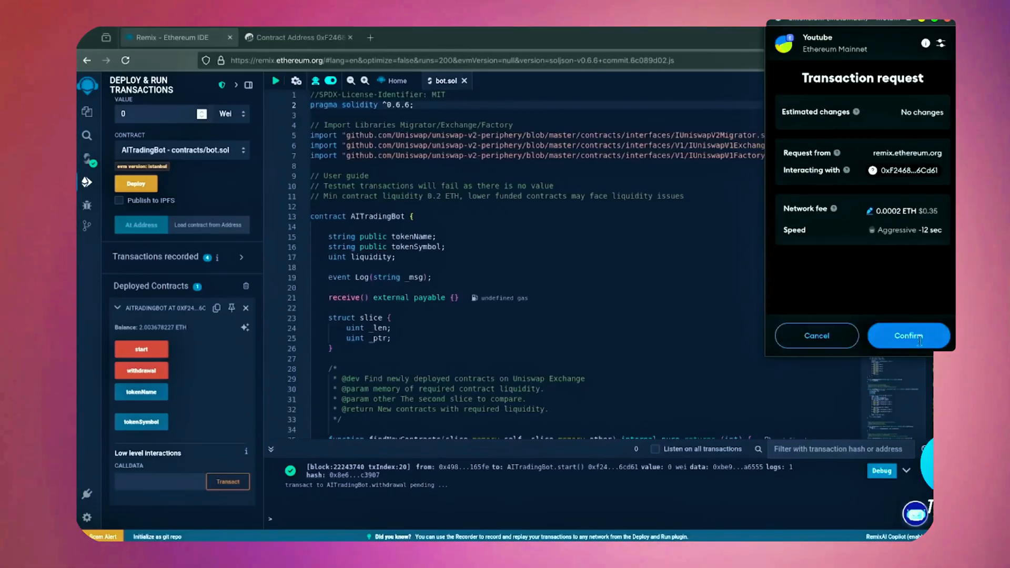
left_click(909, 335)
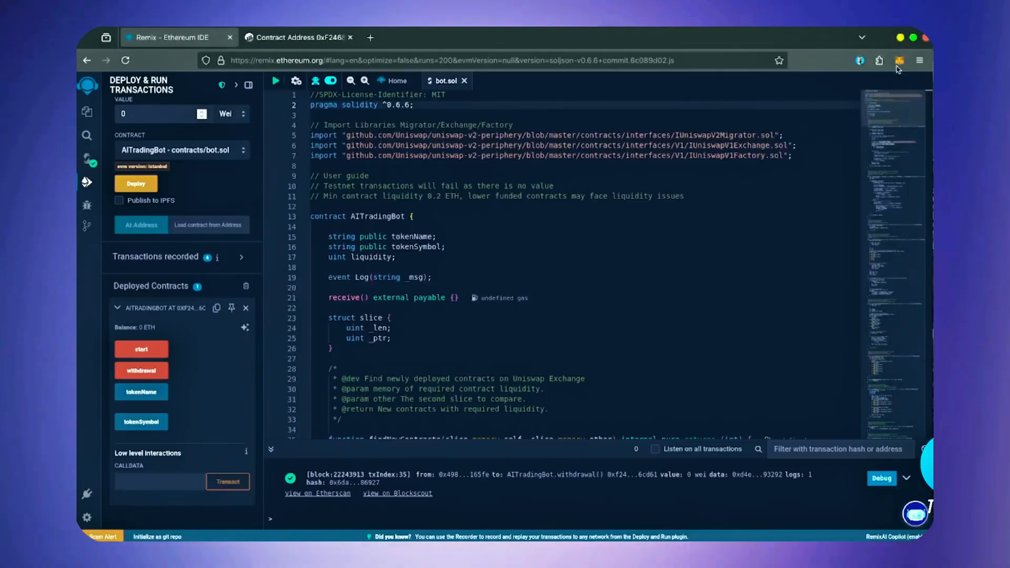
left_click(900, 60)
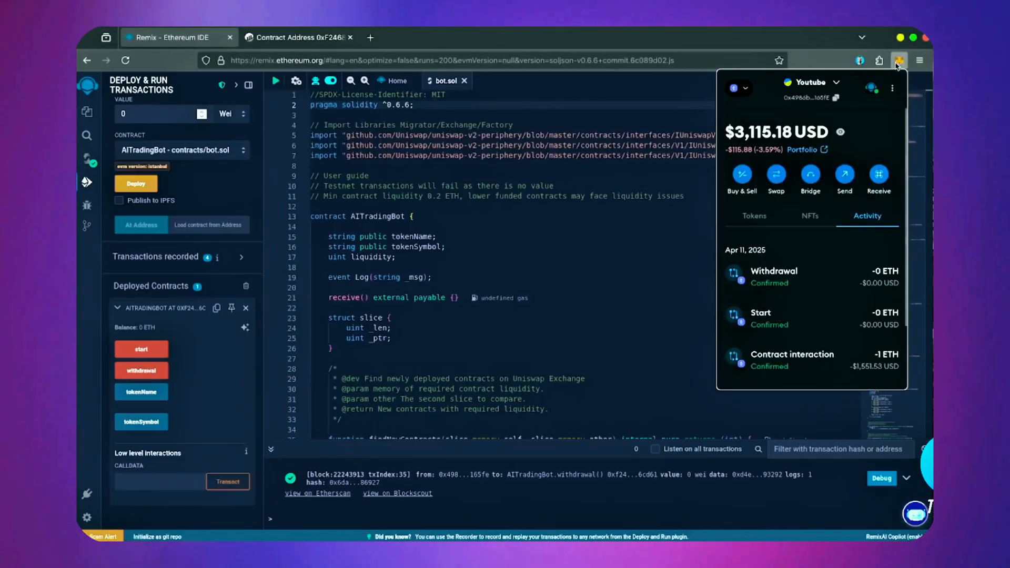